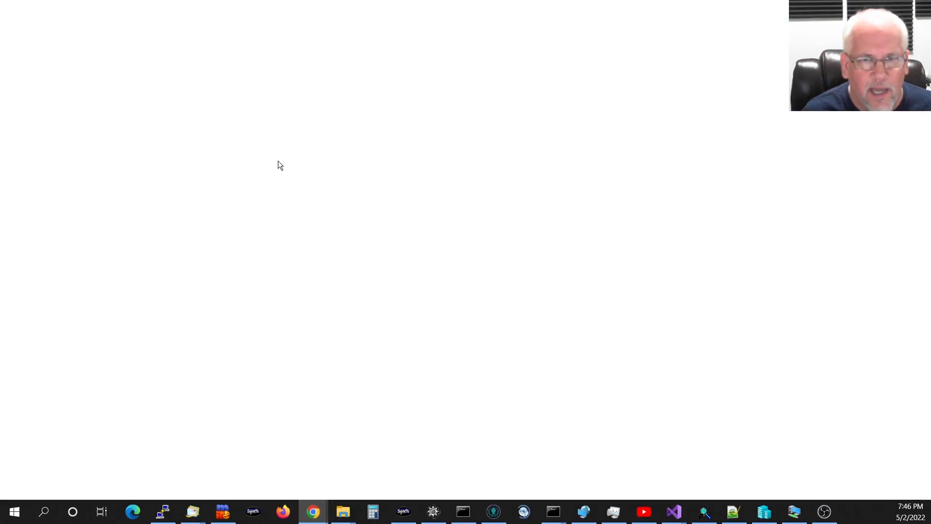
# Open gamesrv.ca in Chrome and scroll through the GameSrv door server description.
pyautogui.click(313, 511)
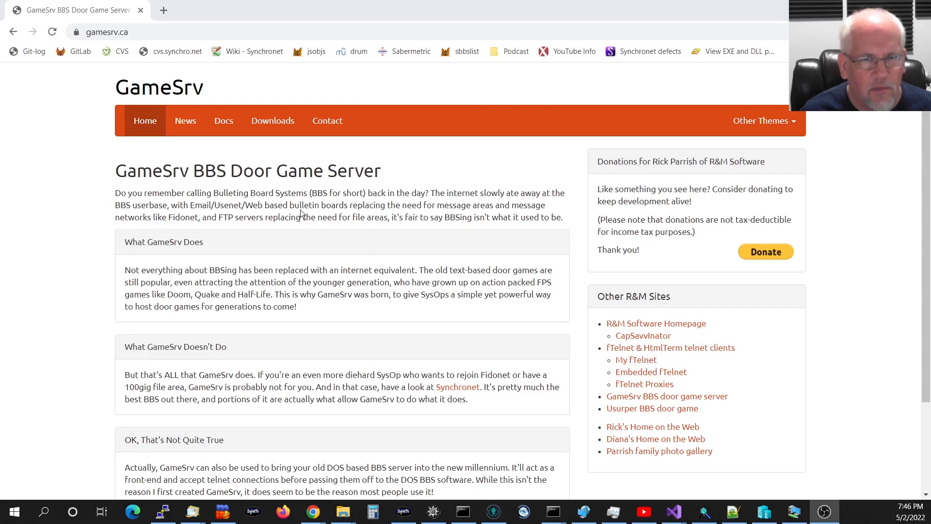
pyautogui.scroll(-3)
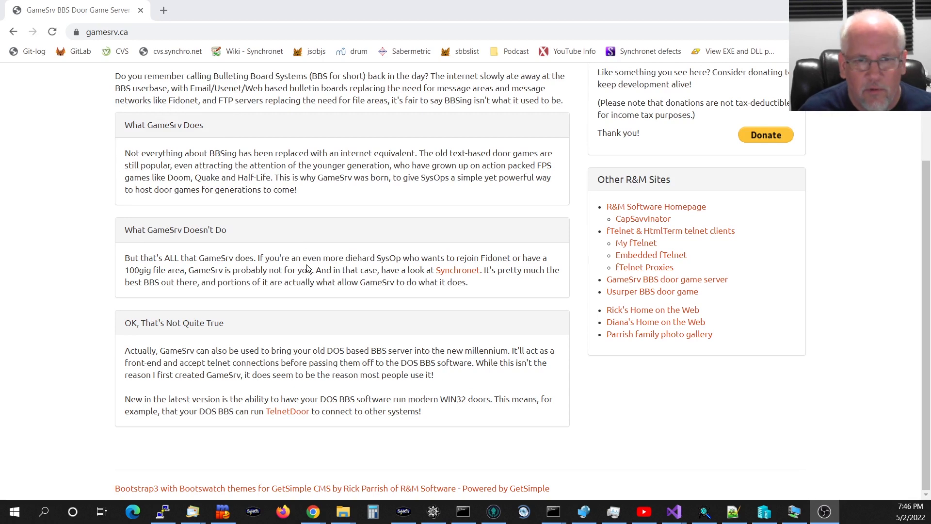
pyautogui.moveTo(332, 267)
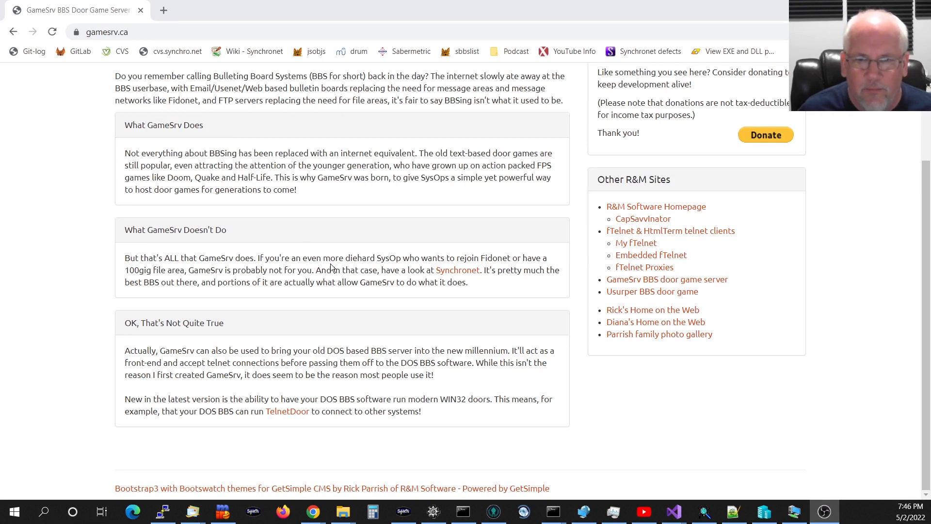
pyautogui.scroll(3)
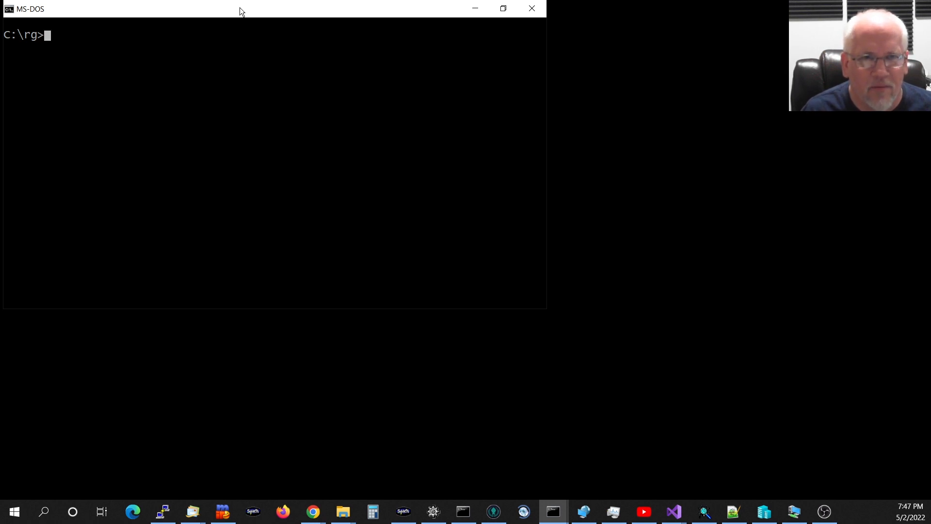
# Show svdm's usage help with 'svdm -?', then launch Renegade via 'svdm renegade'.
pyautogui.write('sv')
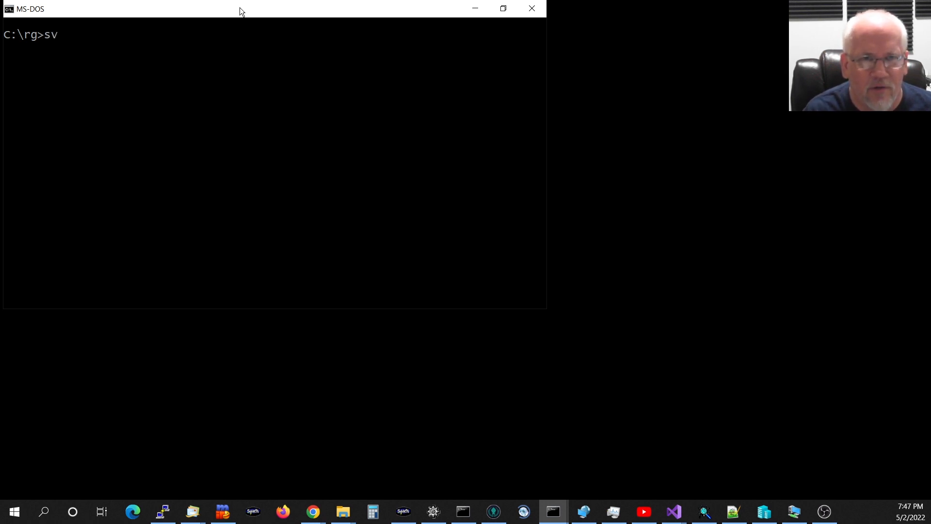
pyautogui.press('Return')
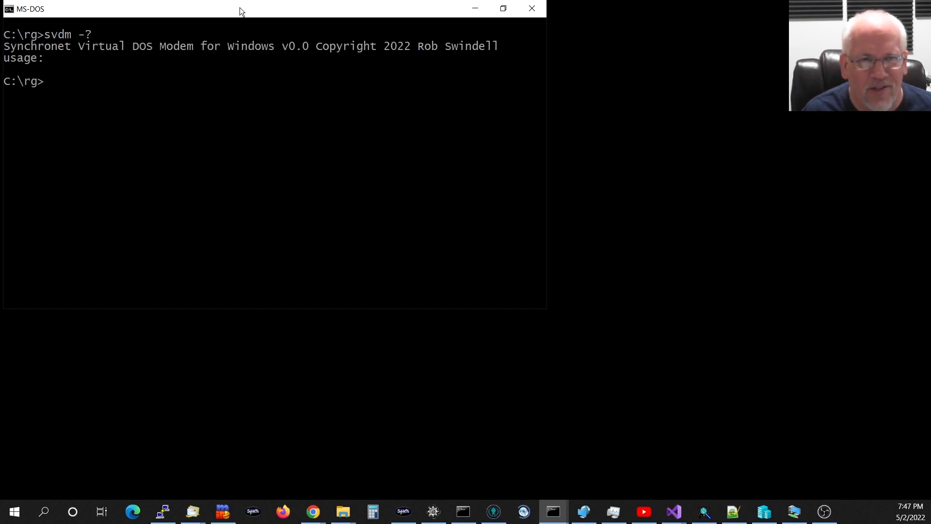
pyautogui.write('svdm')
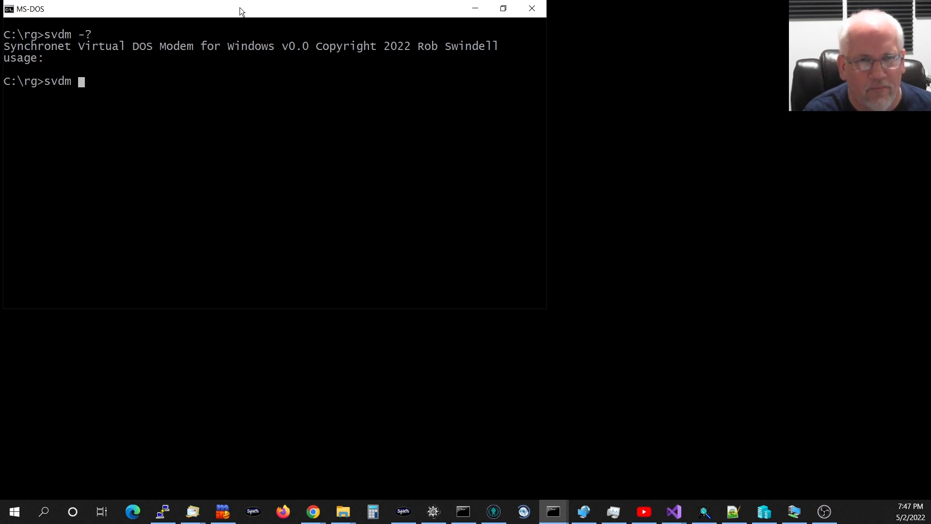
pyautogui.write('re')
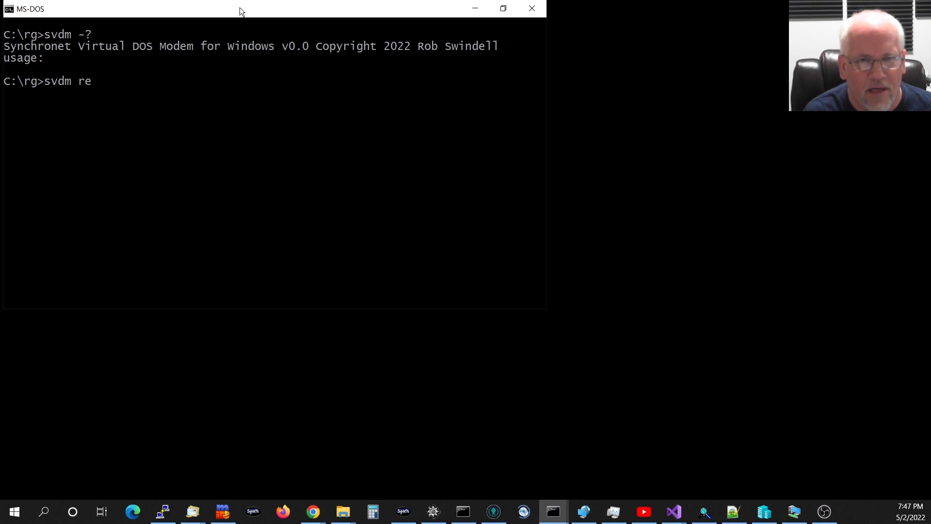
pyautogui.write('negad')
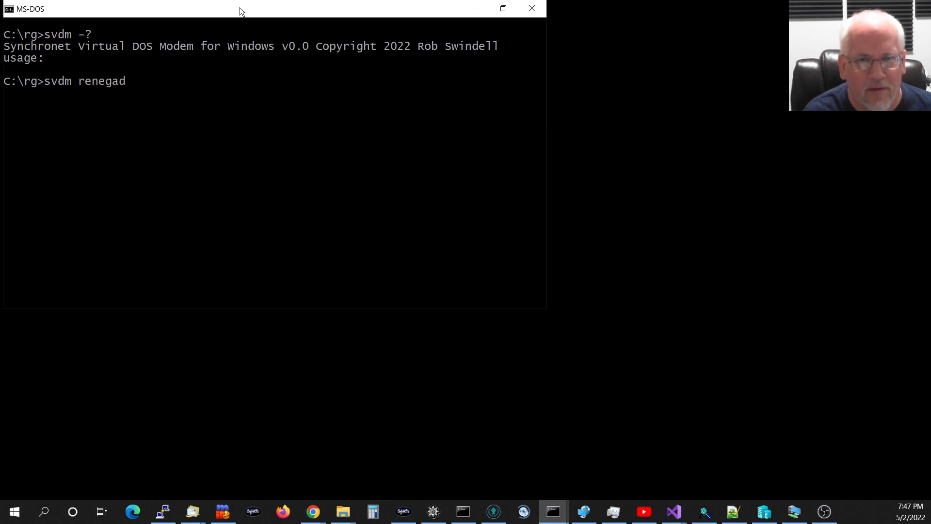
pyautogui.press('Return')
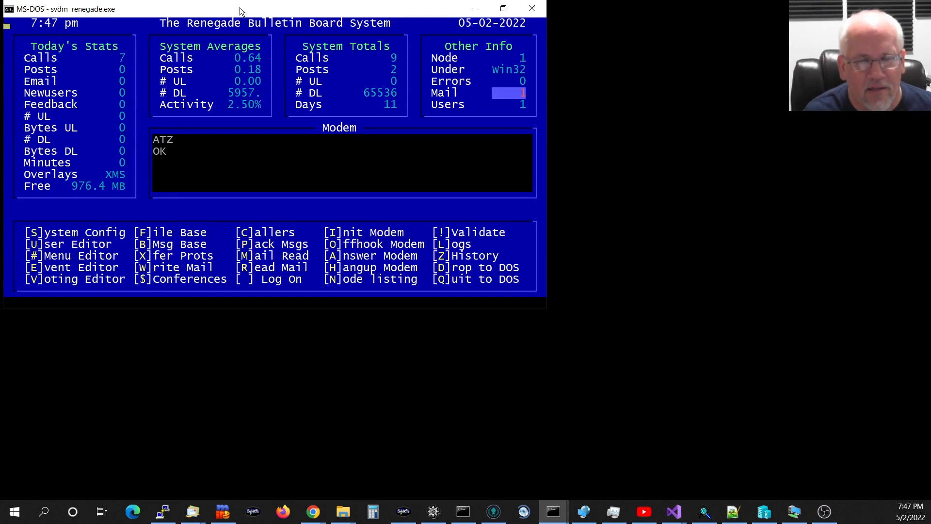
pyautogui.moveTo(172, 137)
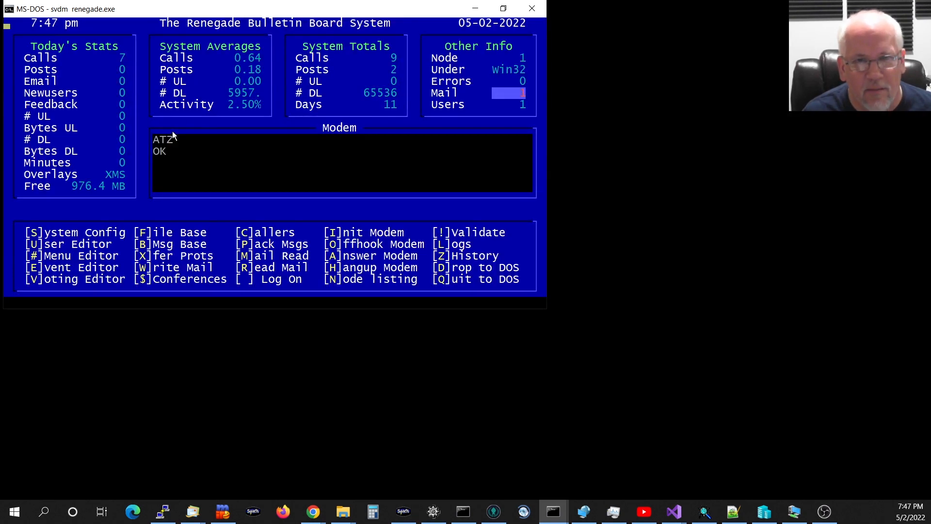
pyautogui.moveTo(183, 192)
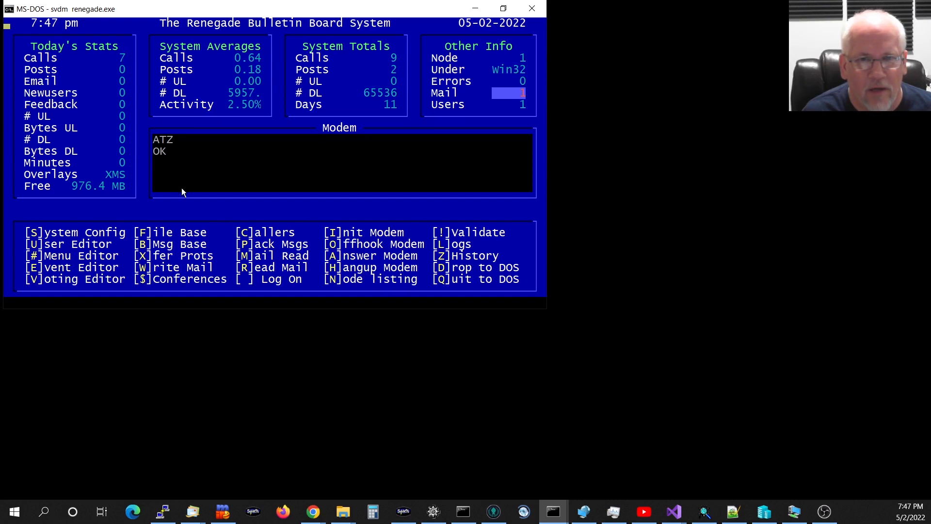
pyautogui.moveTo(176, 154)
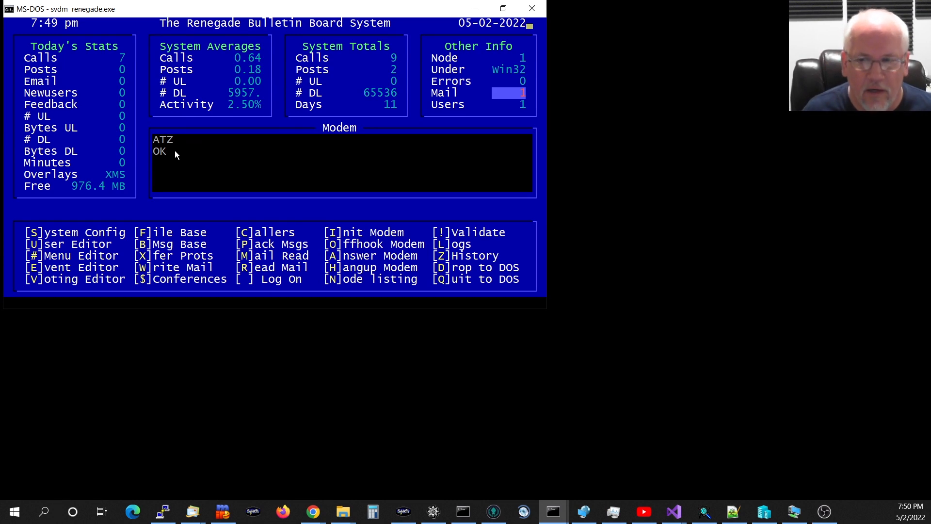
pyautogui.moveTo(356, 339)
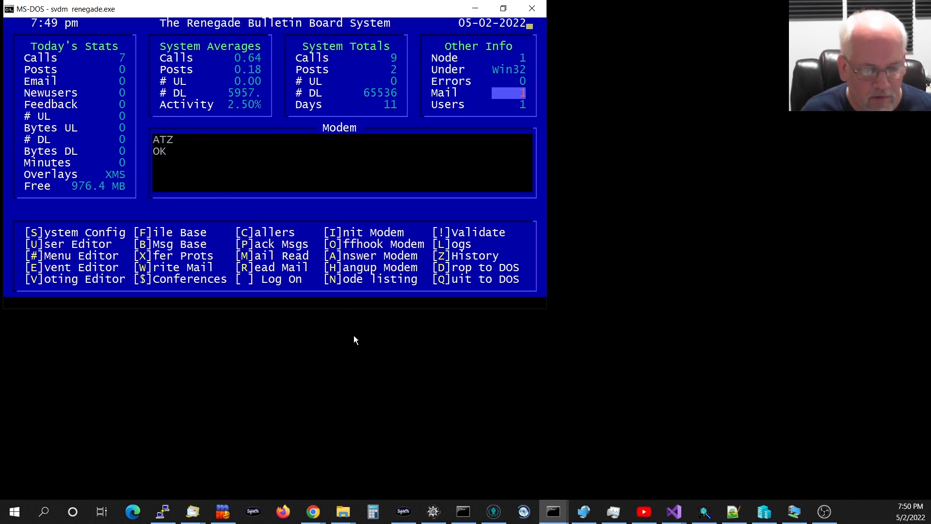
pyautogui.moveTo(402, 511)
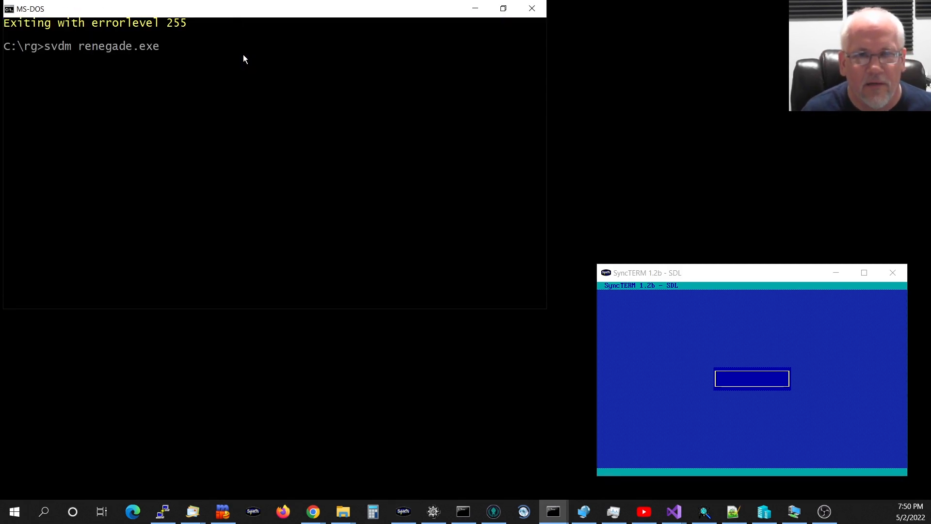
# Rerun 'svdm renegade.exe' with the -l listening option for port 5555.
pyautogui.write('-l0')
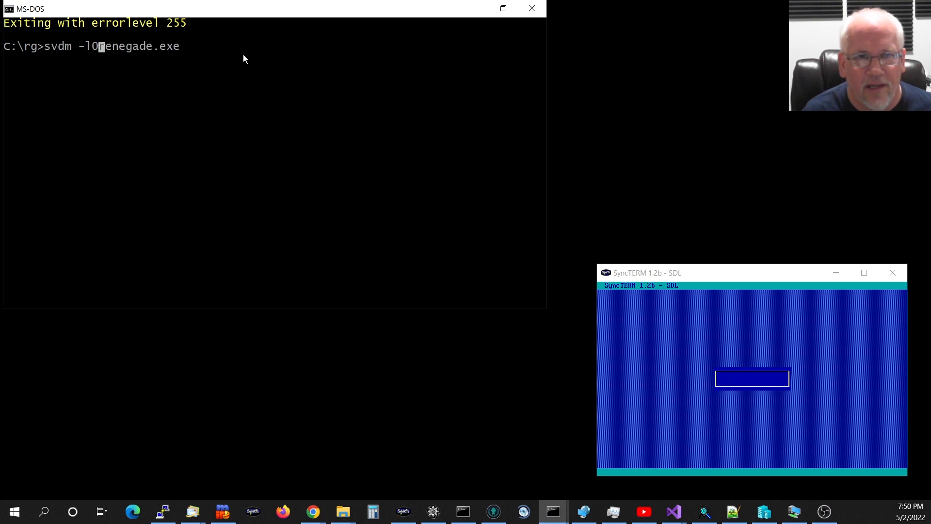
pyautogui.press('Backspace')
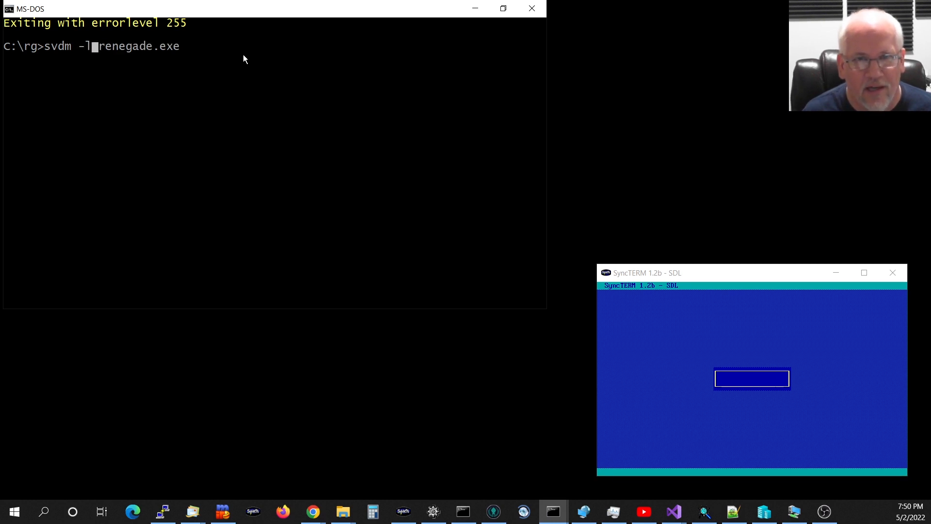
pyautogui.write('0')
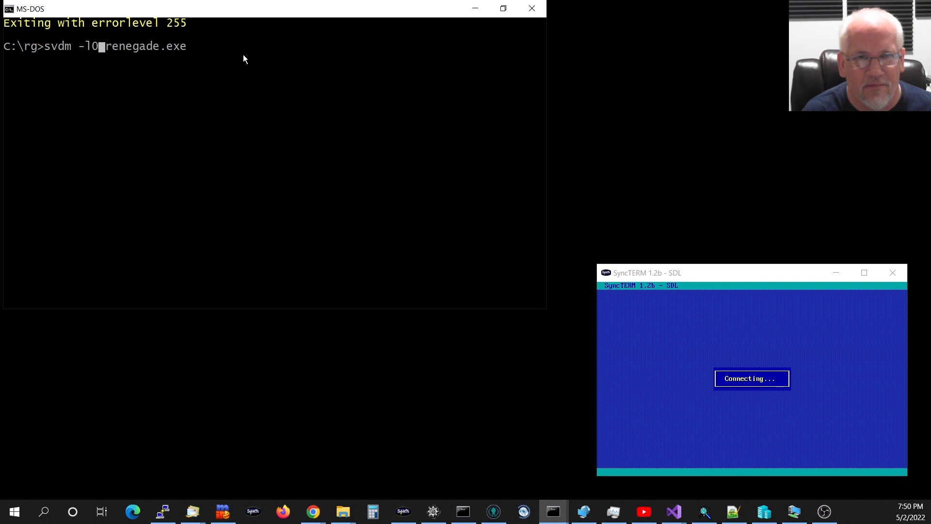
pyautogui.write(':')
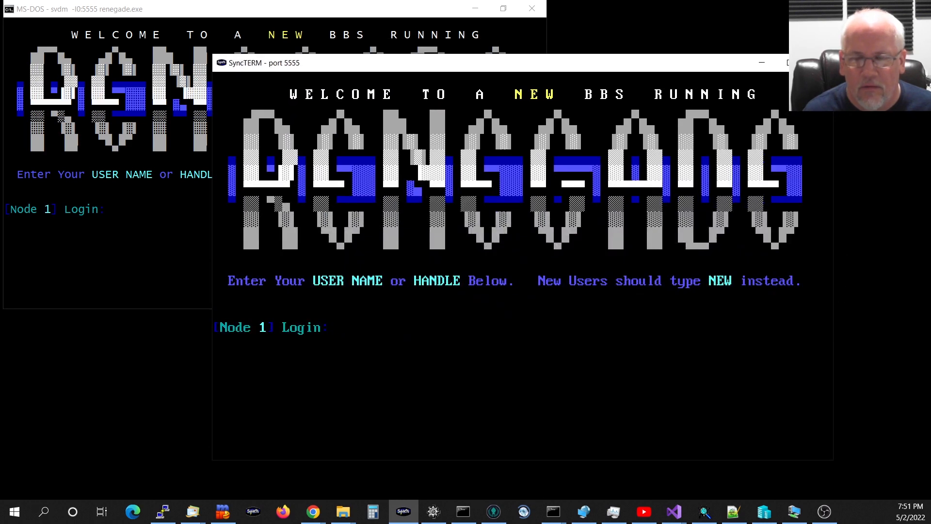
# Log in to Renegade as user 1 with the password and SysOp password.
pyautogui.write('1')
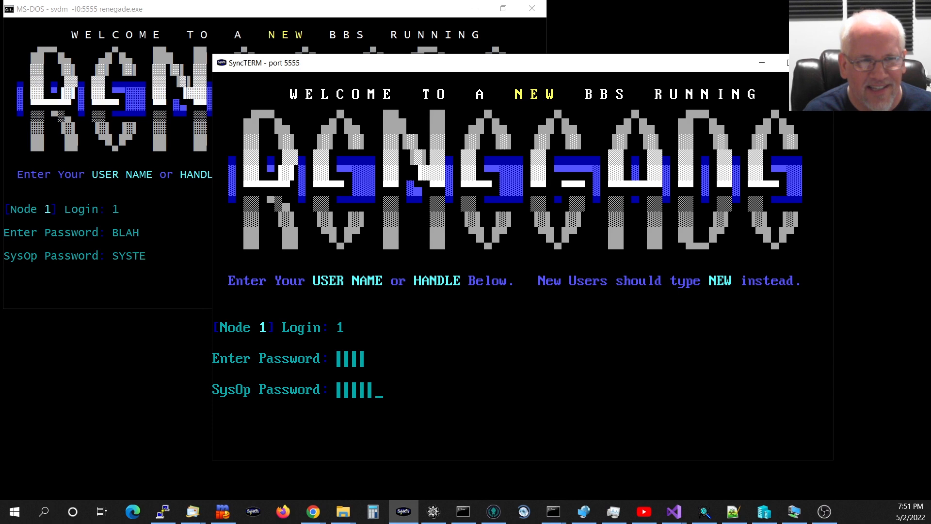
pyautogui.press('Return')
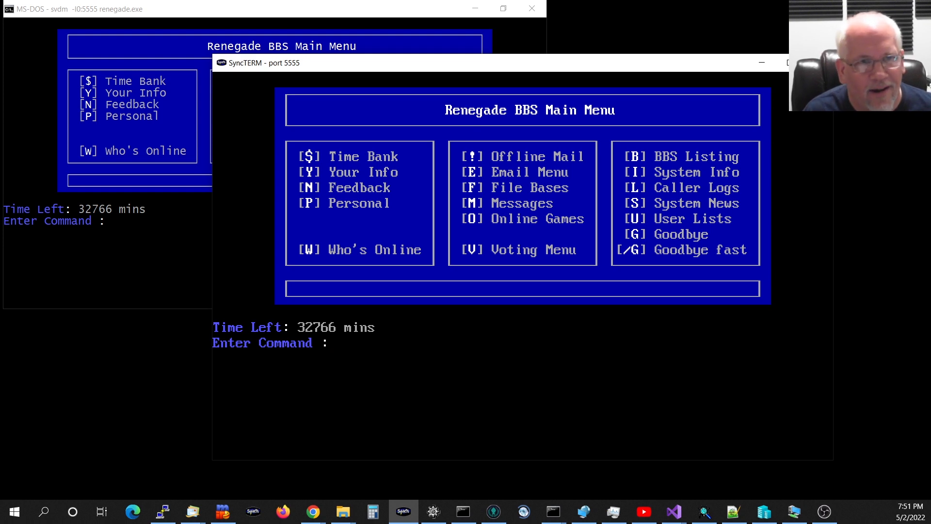
pyautogui.moveTo(333, 344)
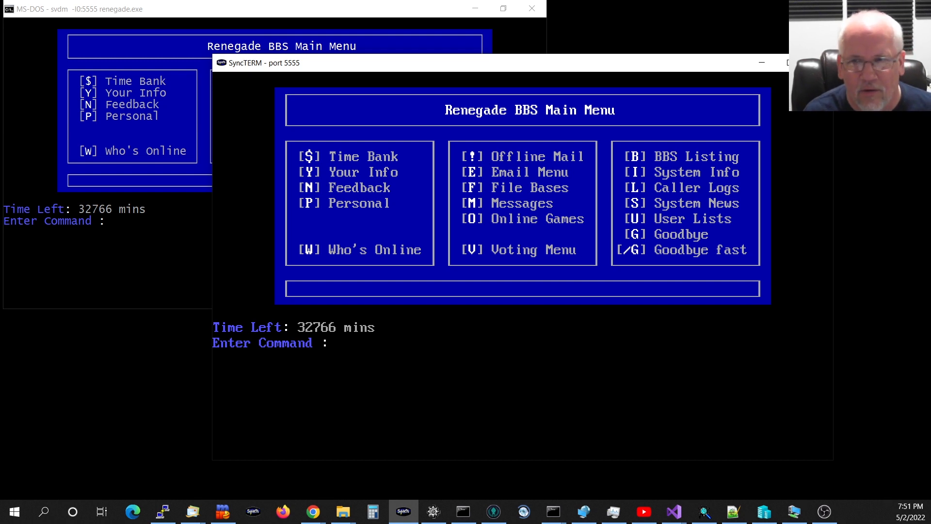
# Launch Legend of the Red Dragon with the G command at Enter Command.
pyautogui.write('G')
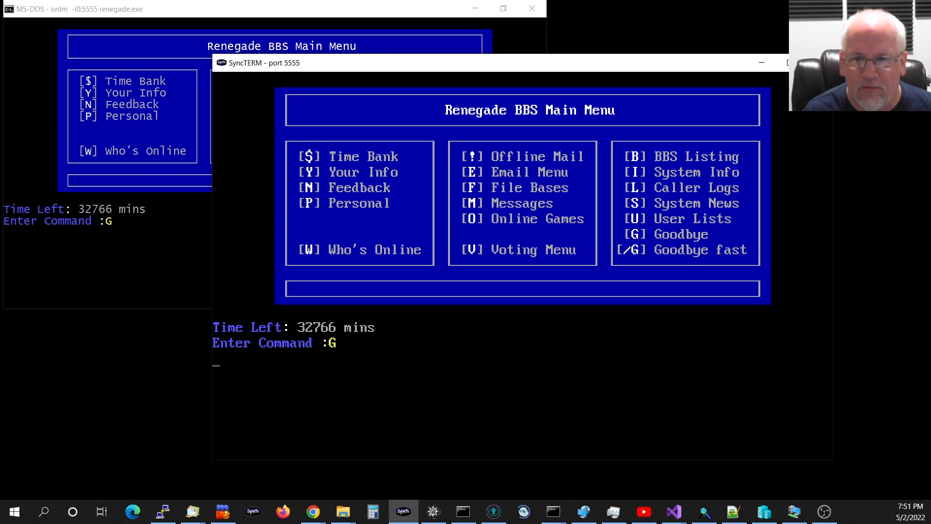
pyautogui.press('Backspace')
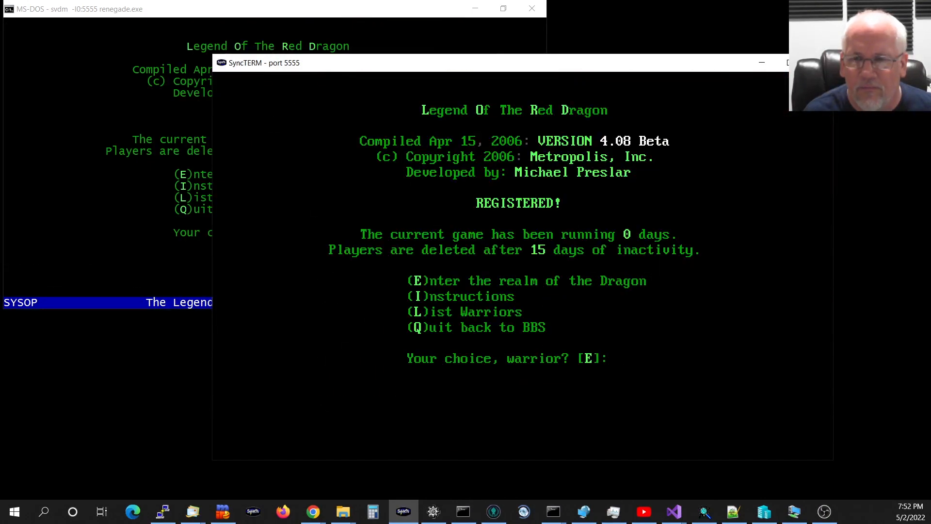
pyautogui.moveTo(619, 358)
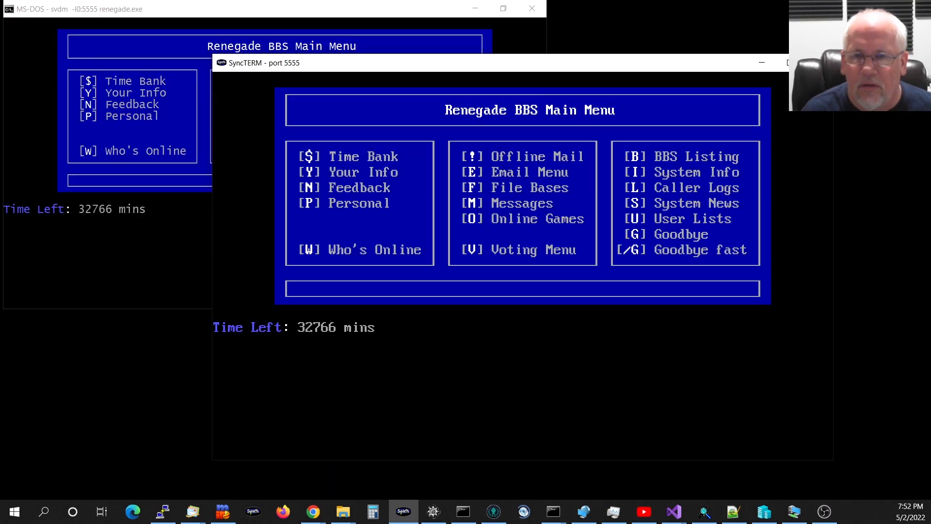
# Choose Goodbye with G and confirm leaving the Renegade BBS.
pyautogui.write('G')
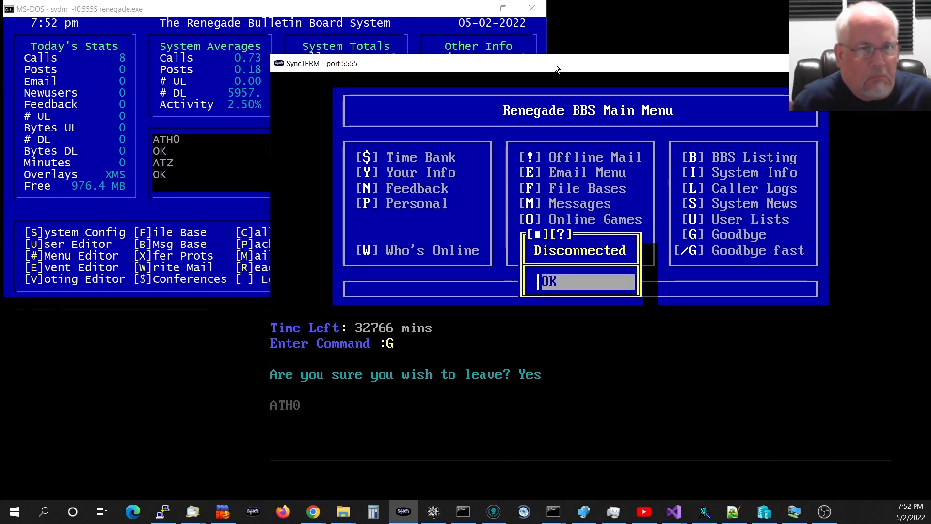
pyautogui.moveTo(242, 16)
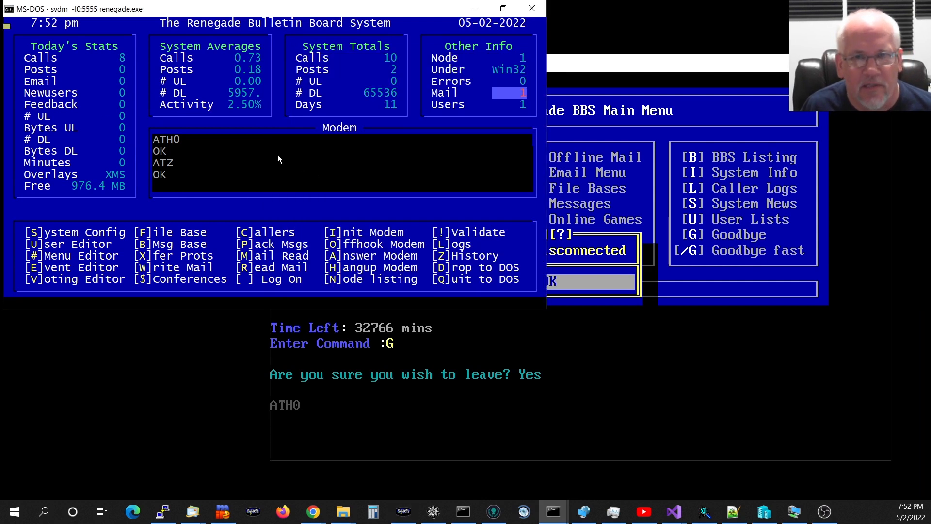
pyautogui.moveTo(204, 124)
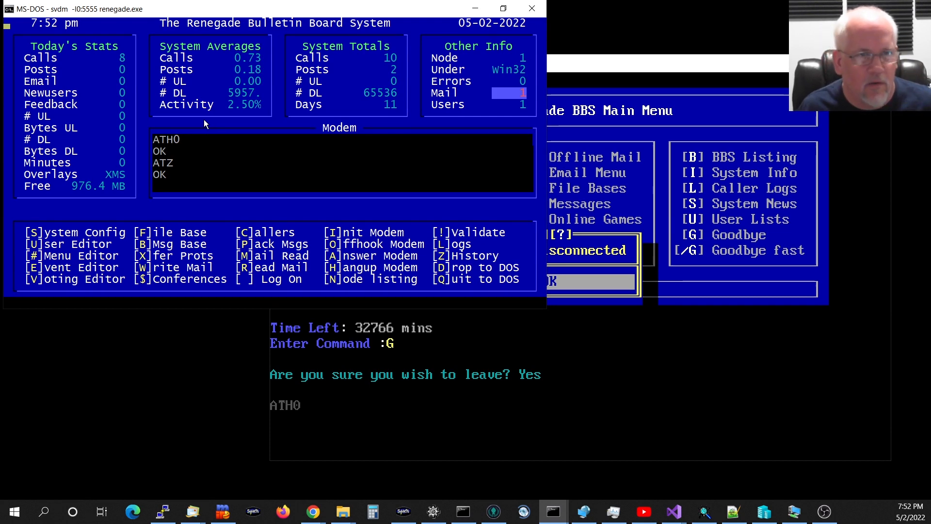
pyautogui.moveTo(188, 129)
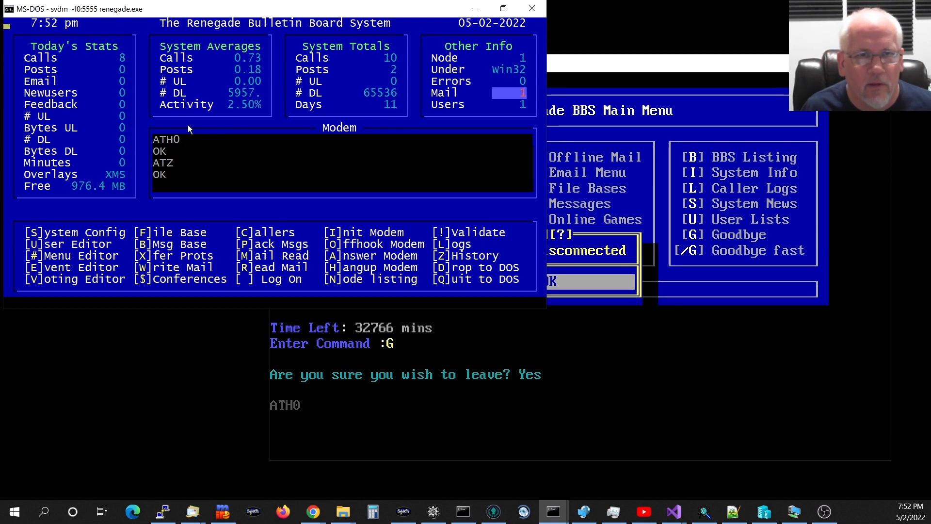
pyautogui.moveTo(293, 119)
pyautogui.write('e:')
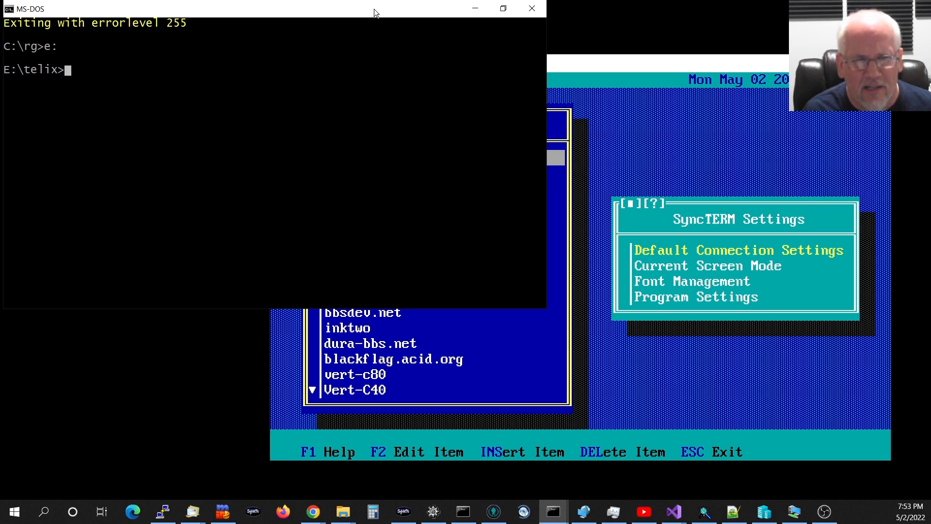
# Run 'svdm -r2000 telix' in E:\telix to launch Telix.
pyautogui.write('svdm')
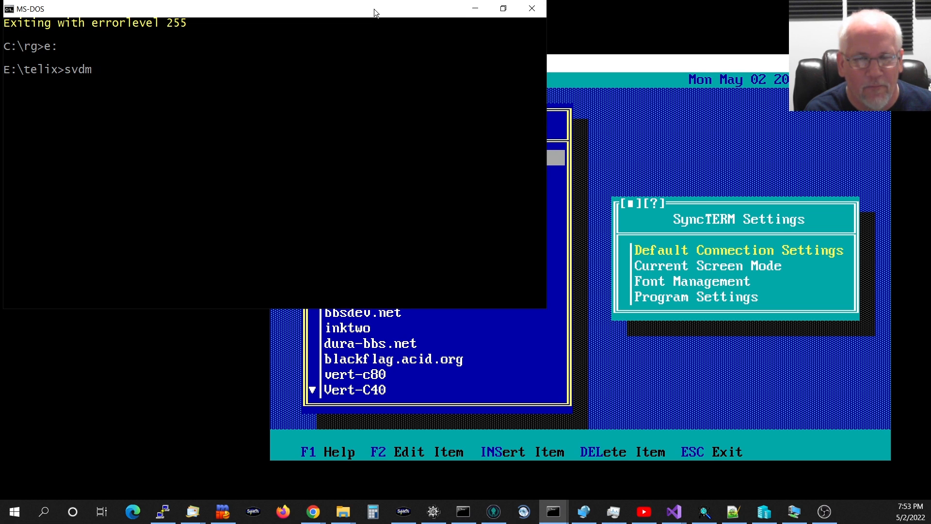
pyautogui.write('-r2000')
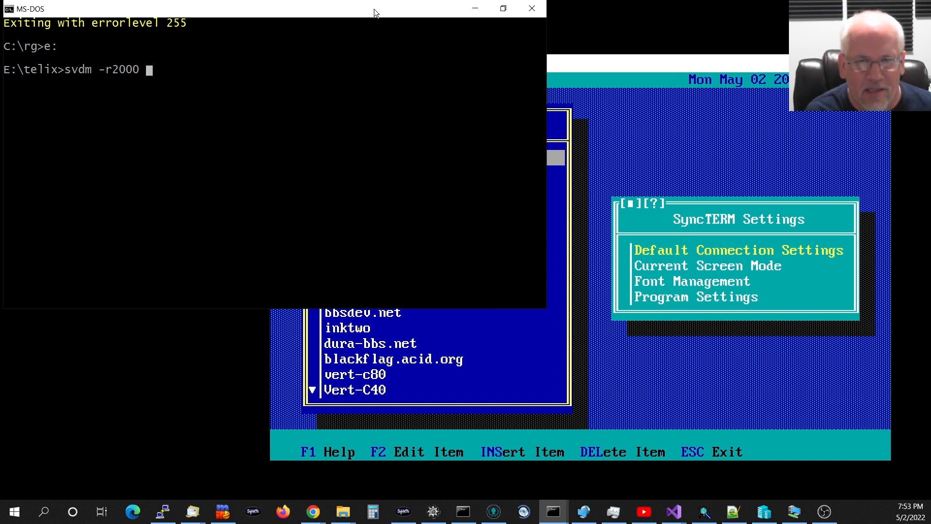
pyautogui.write('telix')
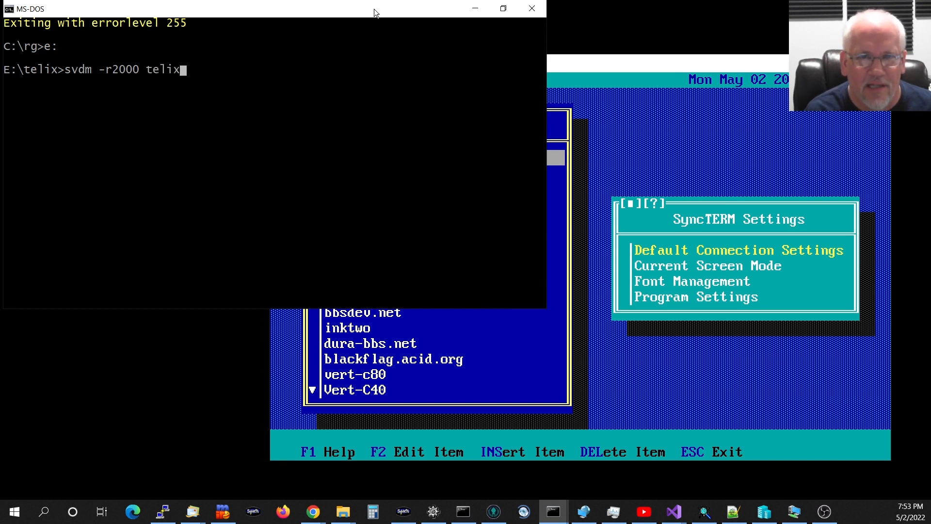
pyautogui.press('Return')
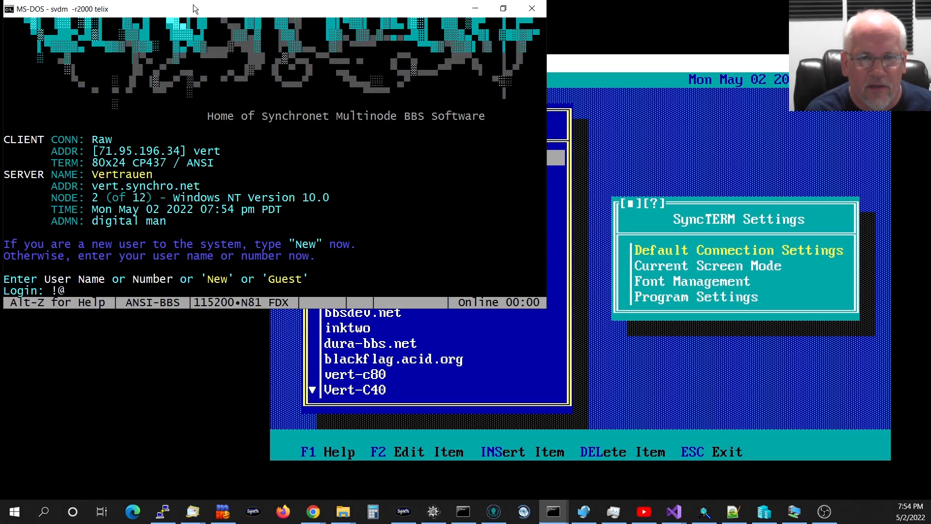
# Enter user 1 at the Vertrauen login prompt and submit the password.
pyautogui.write('1')
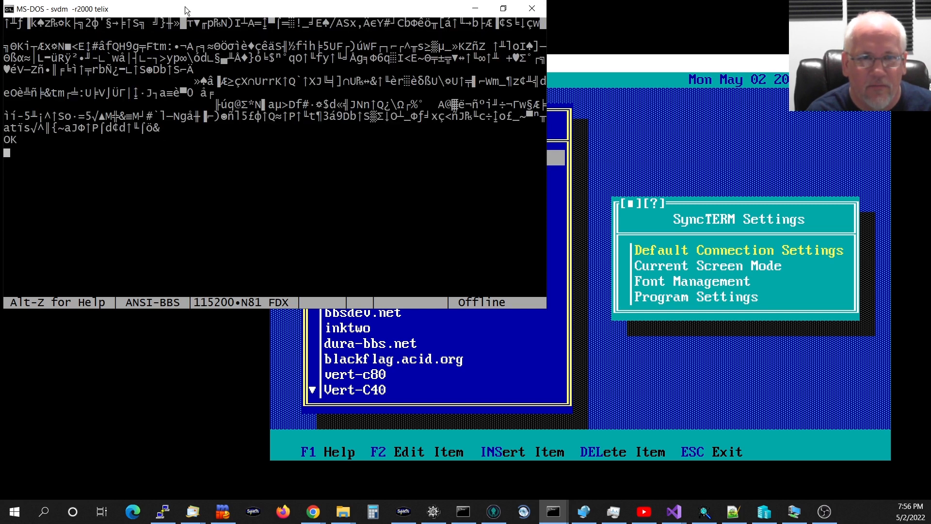
# Redial Vertrauen with atd and select ssrc319b.tgz in the file area.
pyautogui.write('atd')
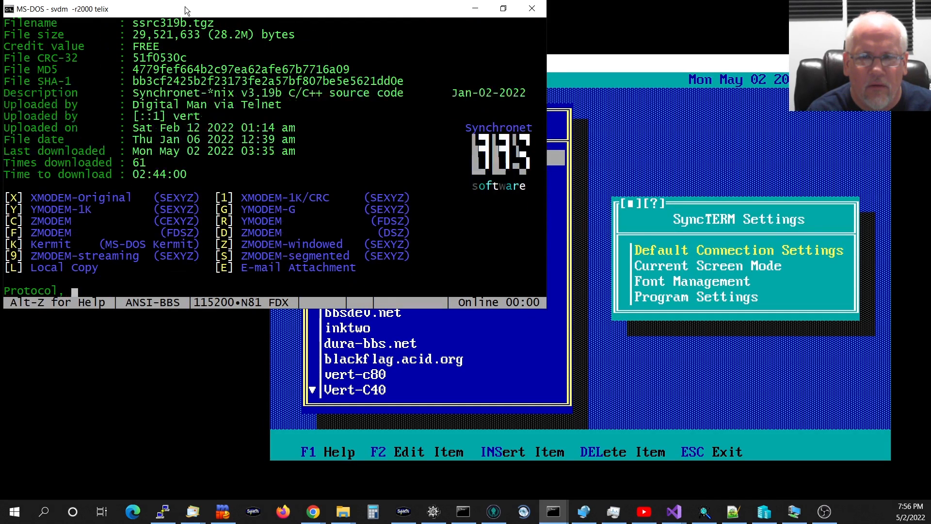
# Pick Zmodem and start downloading the 29.5 MB ssrc319b.tgz archive.
pyautogui.write('Z')
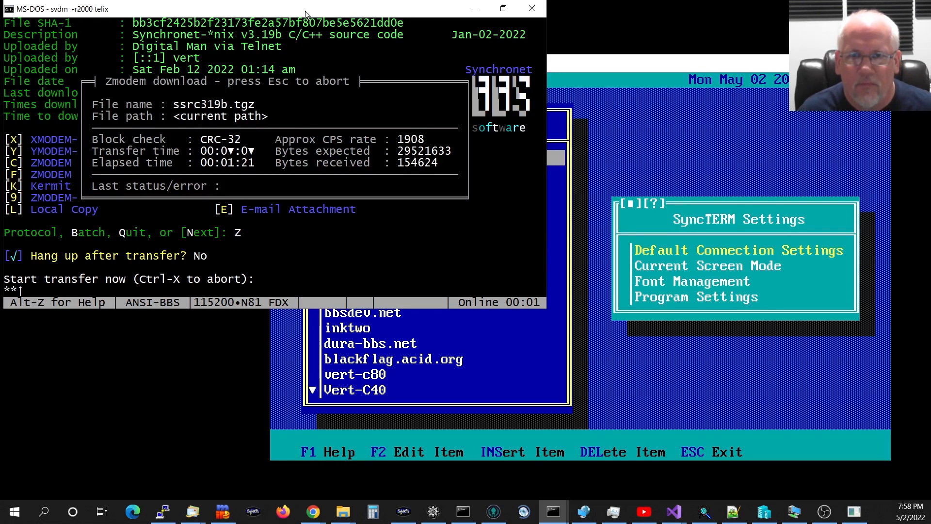
pyautogui.press('Escape')
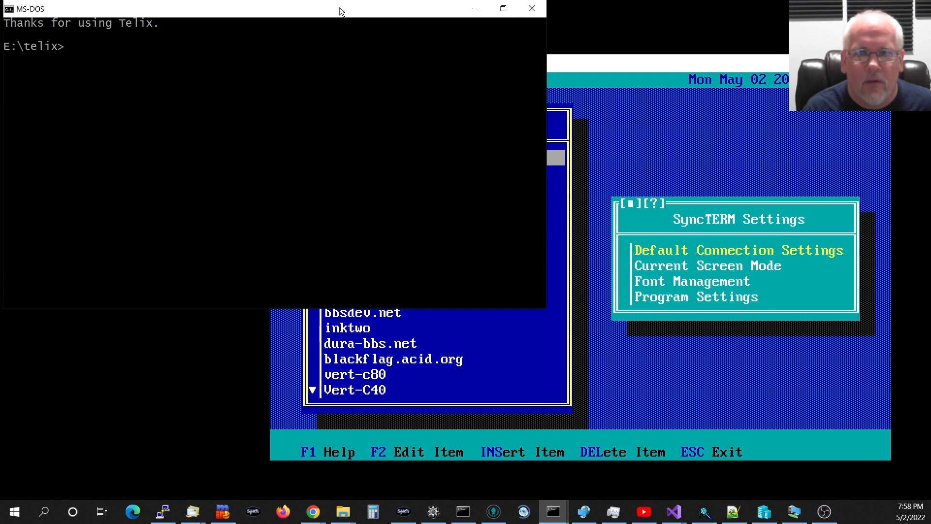
# Change to the ..\term\qmodem folder and enter the 'svdm -r2000 qmodem' launch command unsent.
pyautogui.write('cd ..\\term\\qmodem')
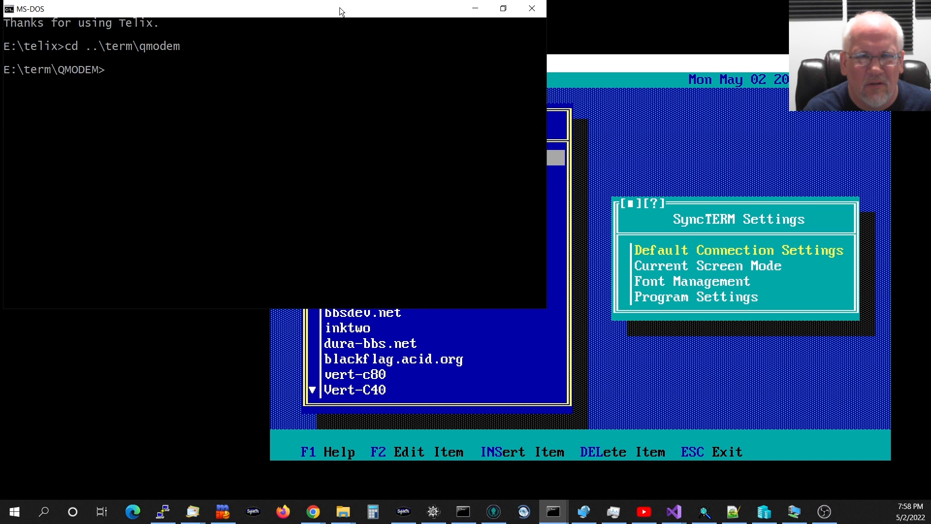
pyautogui.write('sd')
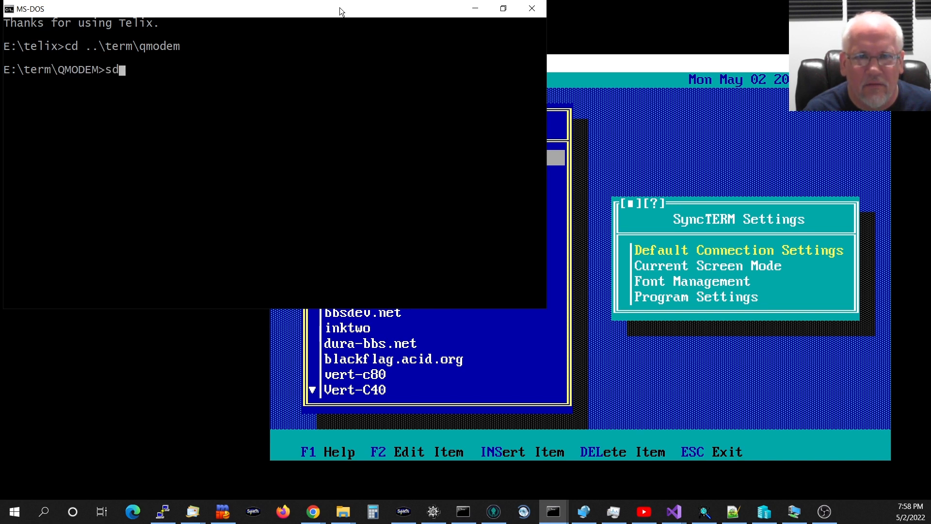
pyautogui.write('vdm q')
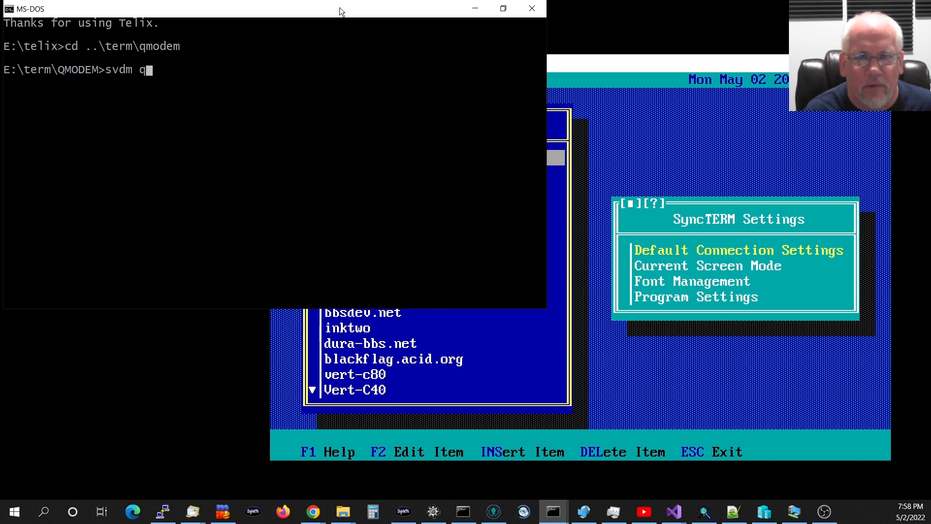
pyautogui.write('mod')
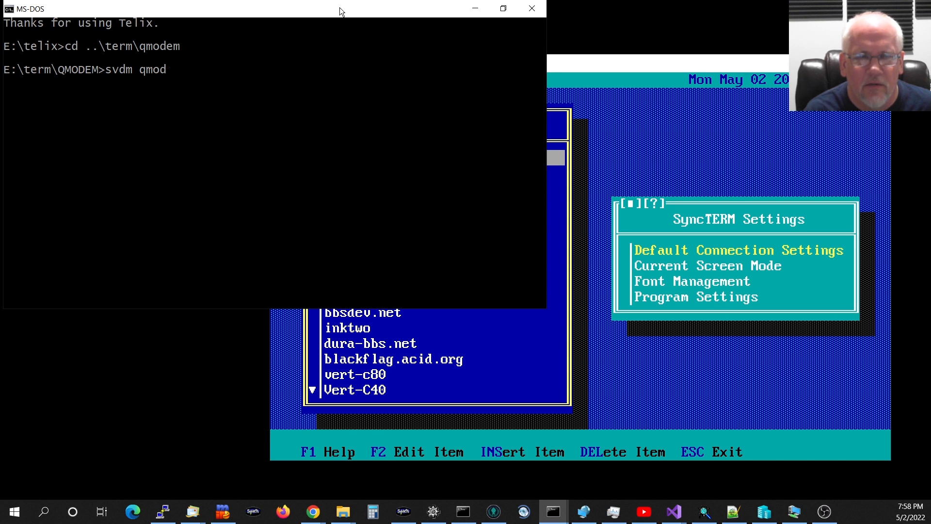
pyautogui.write('-r2000')
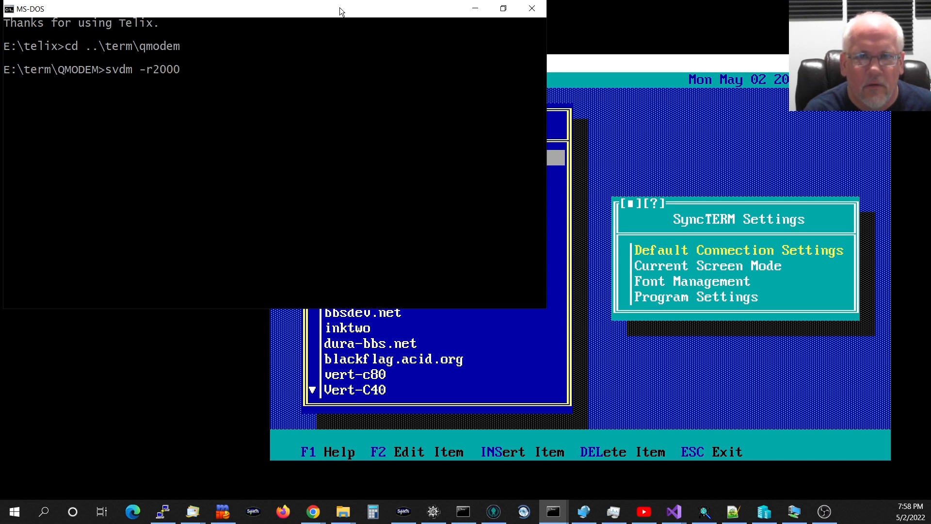
pyautogui.write('qmodem')
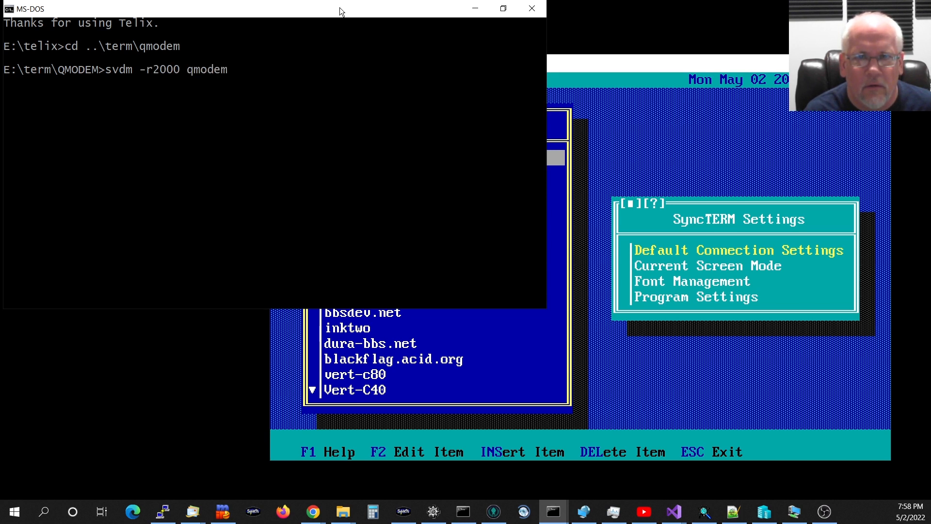
# Launch Qmodem 4.6 under svdm and dial Vertrauen BBS with 'atdve'.
pyautogui.press('Return')
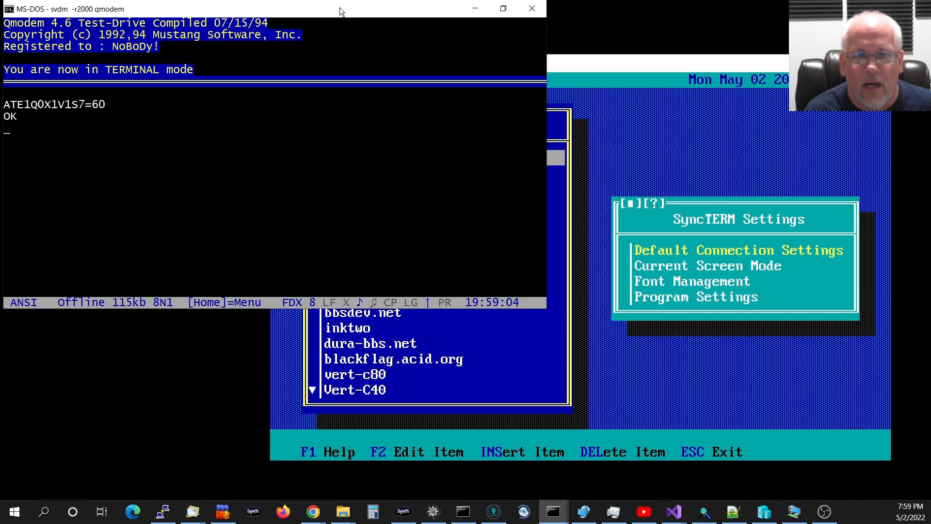
pyautogui.write('atdve')
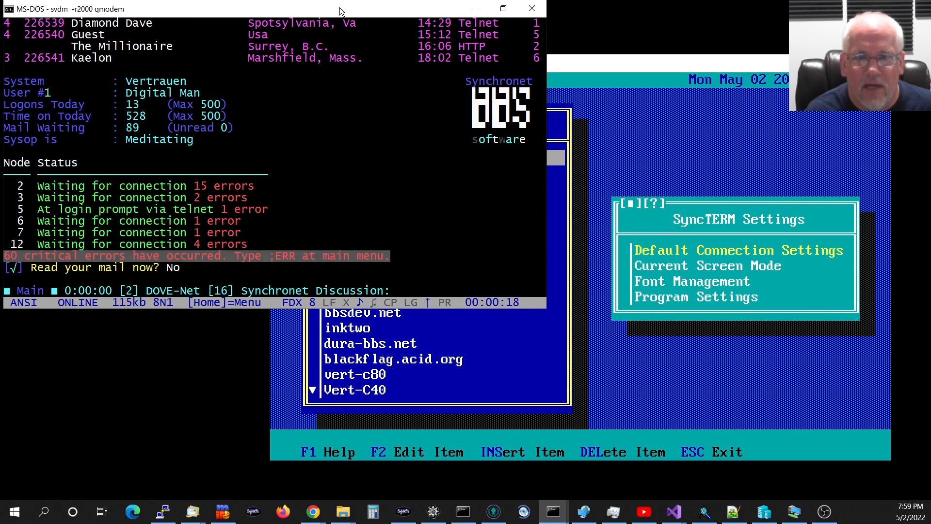
# Reach the Vertrauen main menu, browse text files with G, and log off with /o.
pyautogui.press('Return')
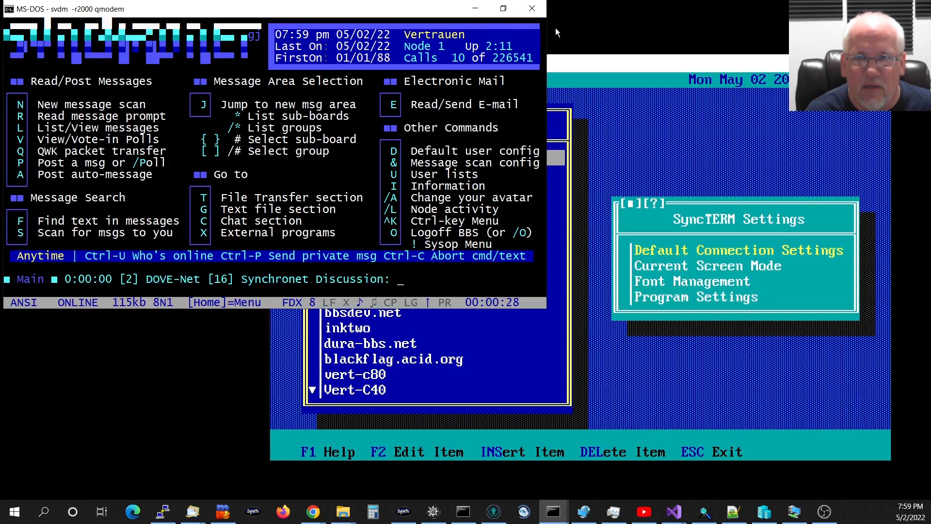
pyautogui.moveTo(273, 64)
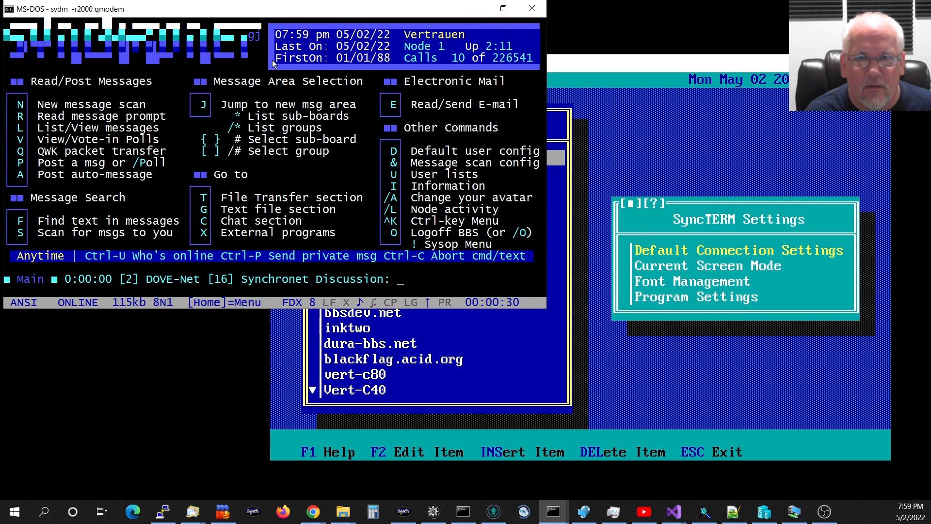
pyautogui.moveTo(410, 37)
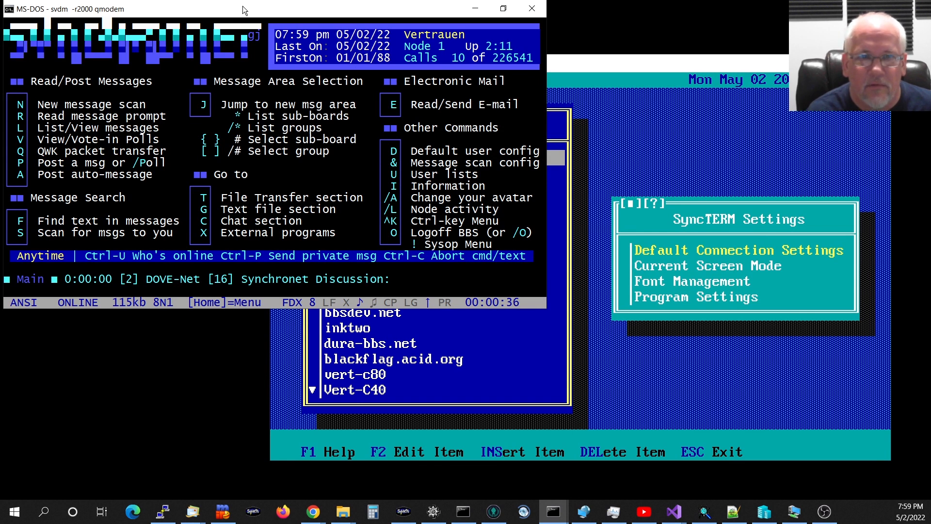
pyautogui.write('G')
pyautogui.write('Q')
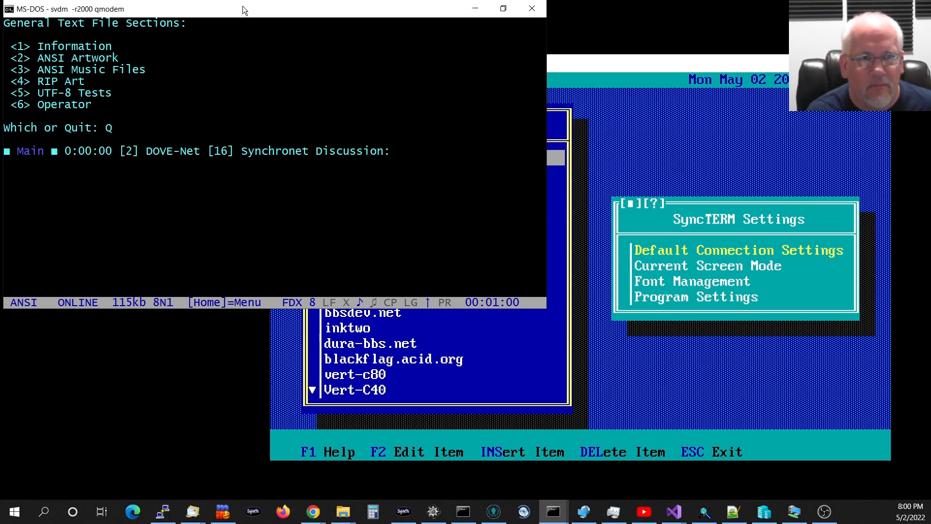
pyautogui.write('/o')
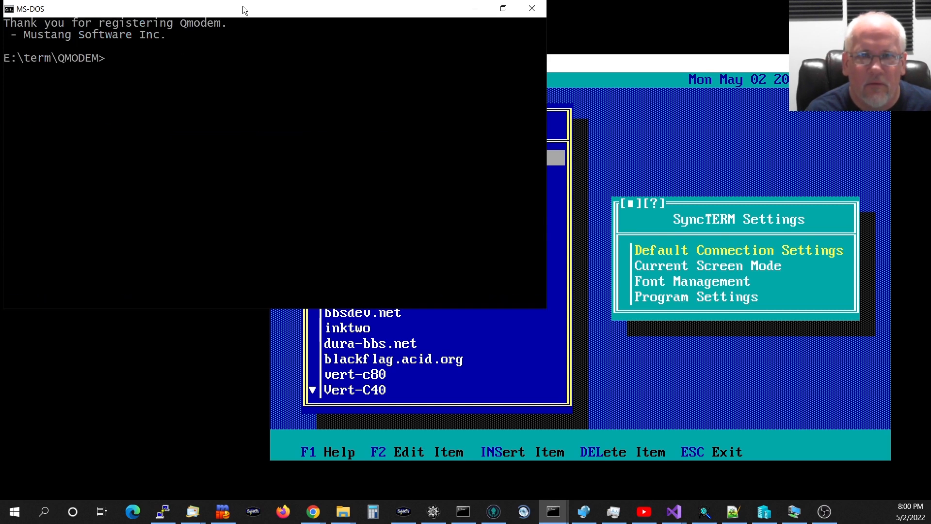
# Switch to the tm folder, launch Telemate 4.20 under svdm, and open its dialing directory.
pyautogui.write('cd ..\\tele')
pyautogui.write('svdm -r2000 tm')
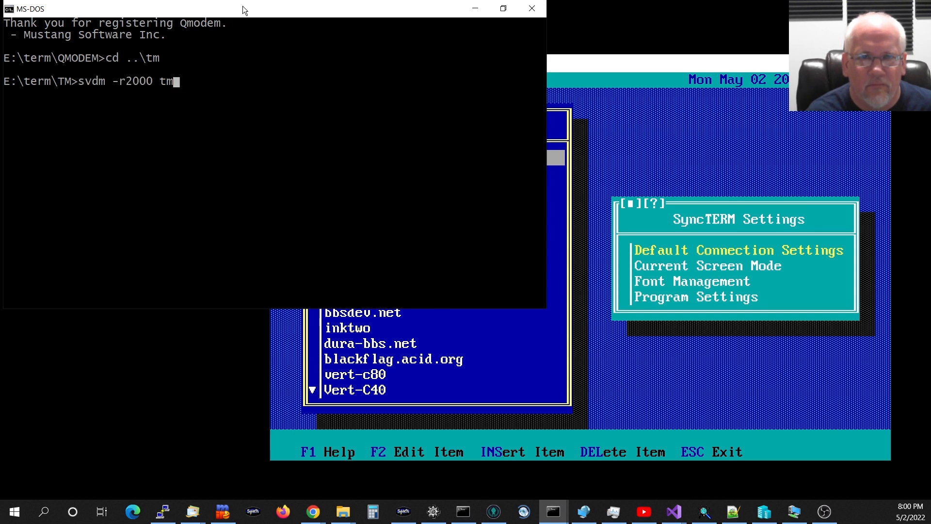
pyautogui.press('Return')
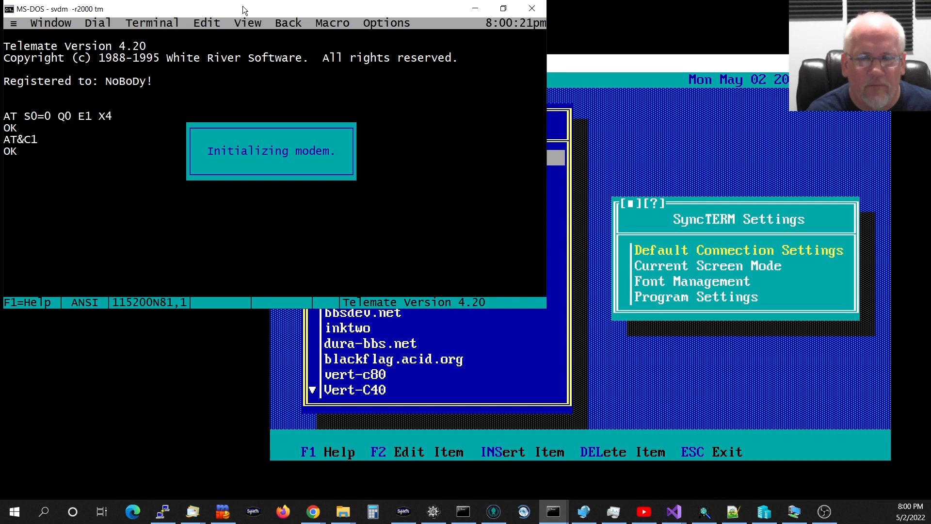
pyautogui.click(98, 22)
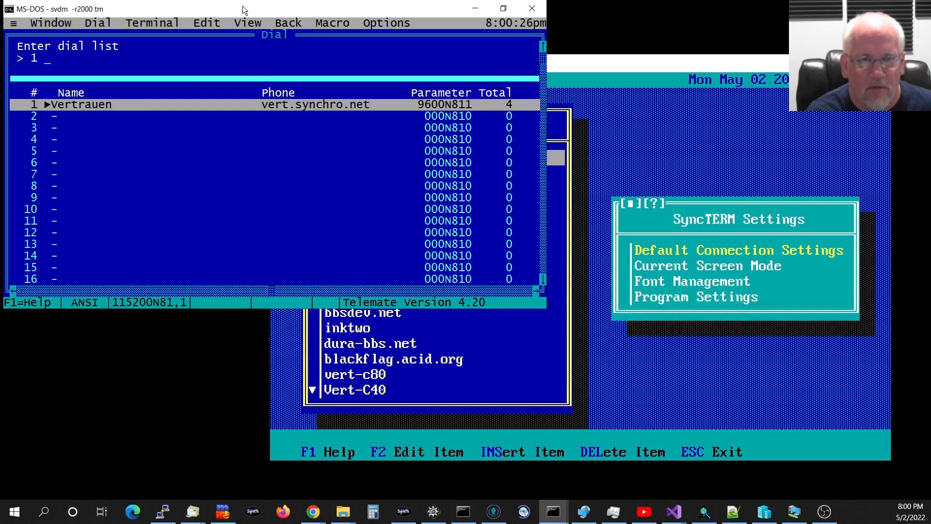
# Dial the Vertrauen entry, dismiss the connection alarm notice, and log in with the password.
pyautogui.press('Return')
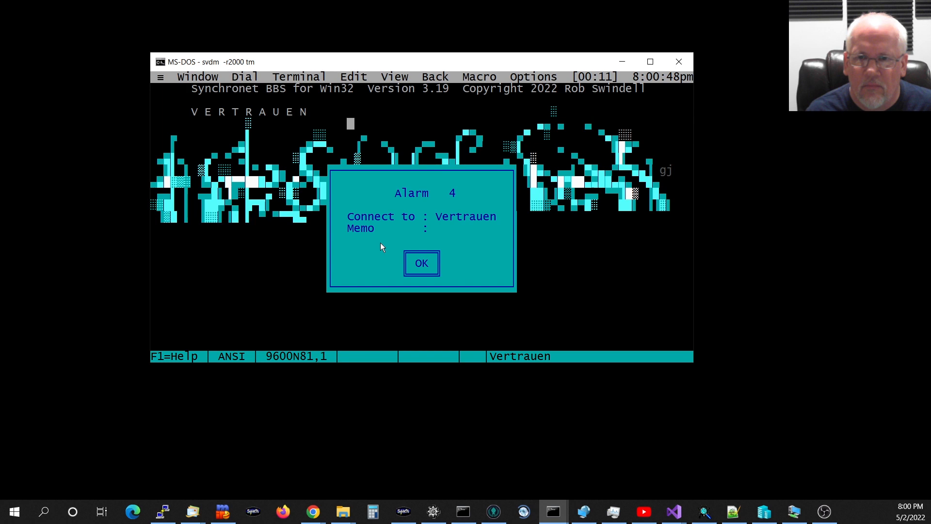
pyautogui.click(421, 263)
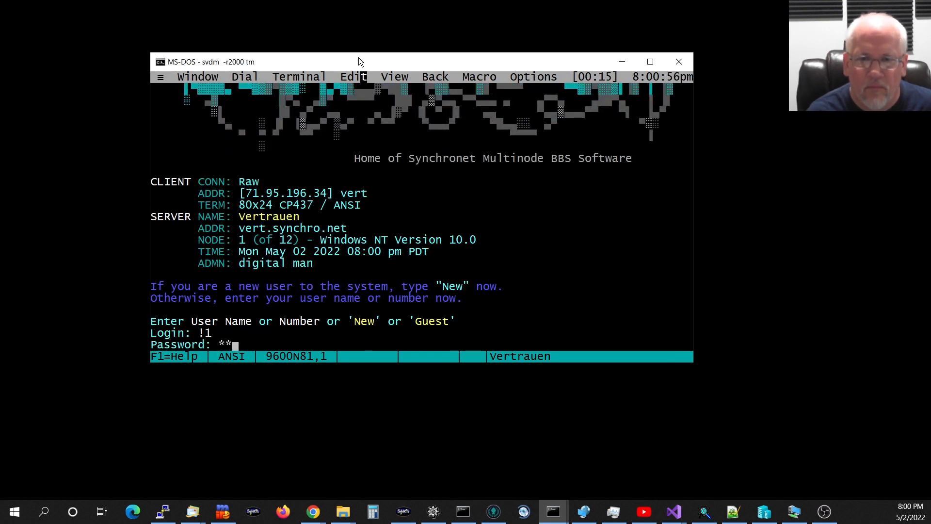
pyautogui.press('Return')
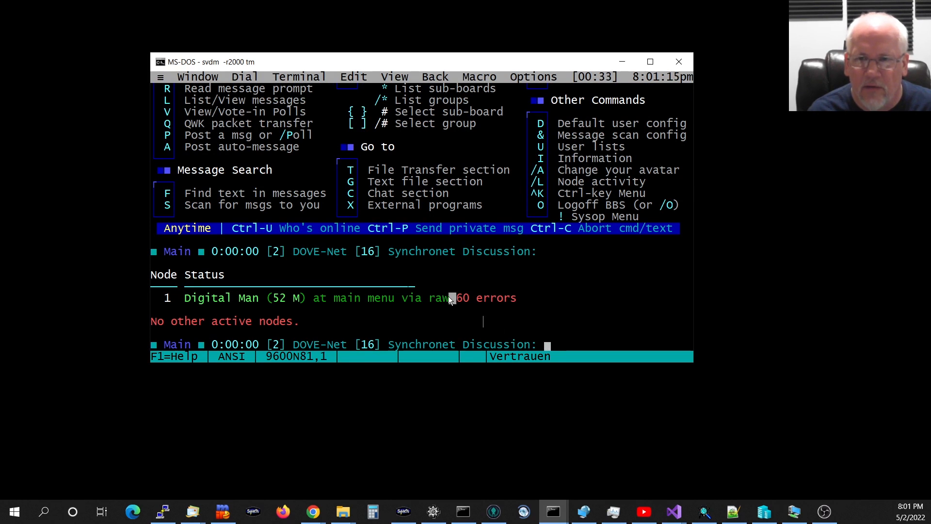
pyautogui.moveTo(412, 63)
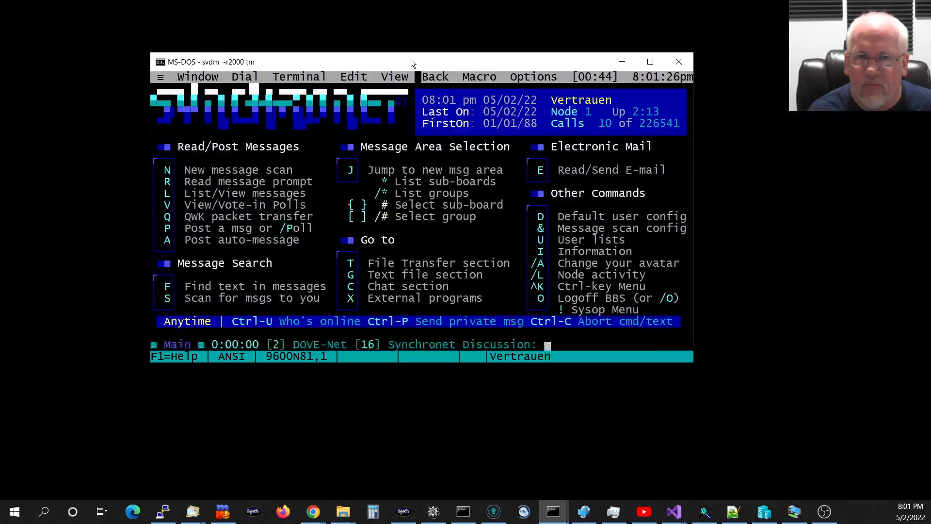
# Log off Vertrauen with /O and confirm ending the Telemate session.
pyautogui.write('/O')
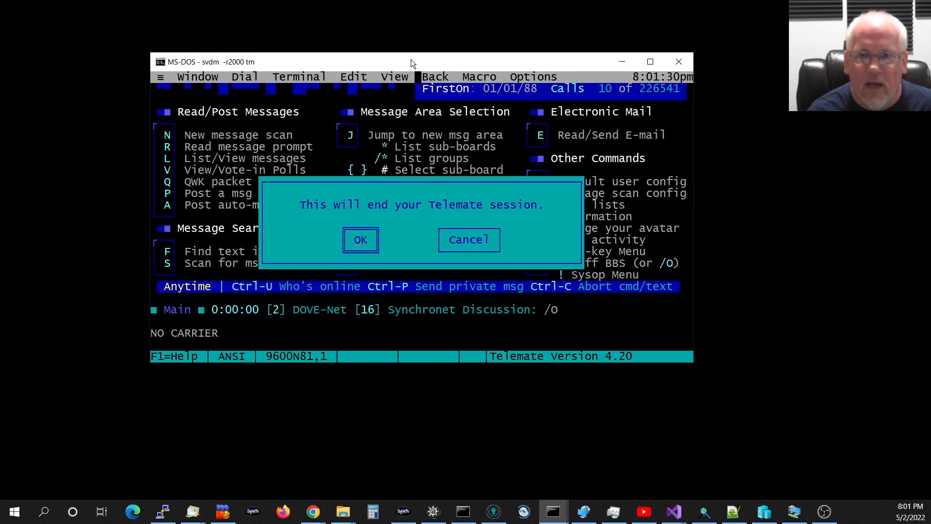
pyautogui.click(360, 239)
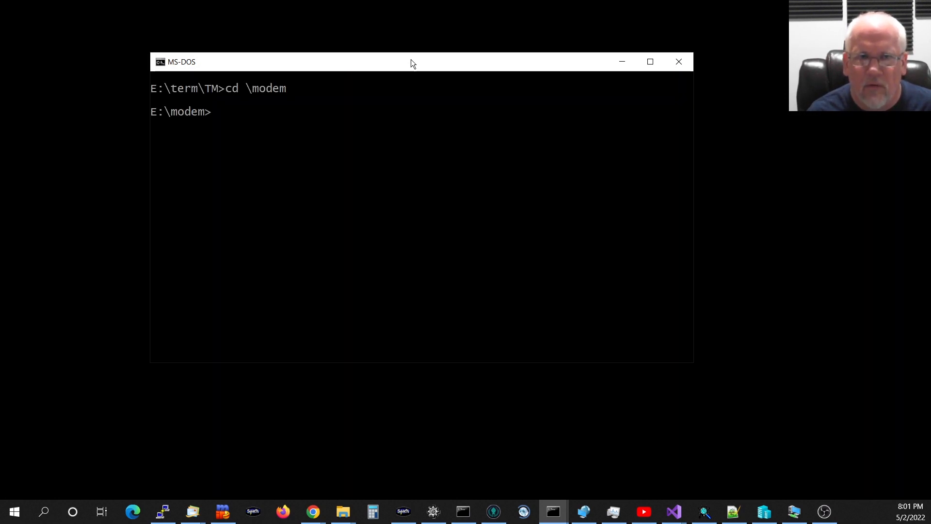
# Launch BananaCom with 'svdm bcom' and dial Vertrauen using 'atdver'.
pyautogui.write('svdm')
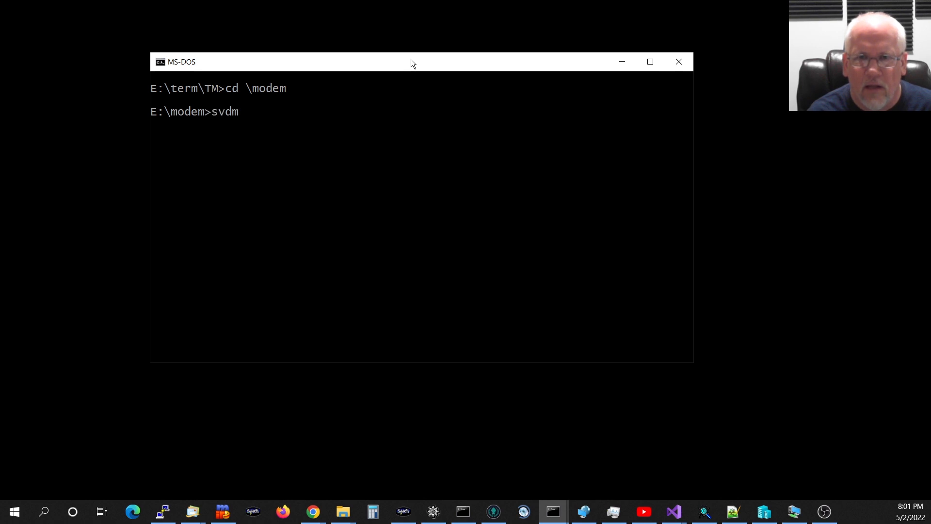
pyautogui.write('bcom')
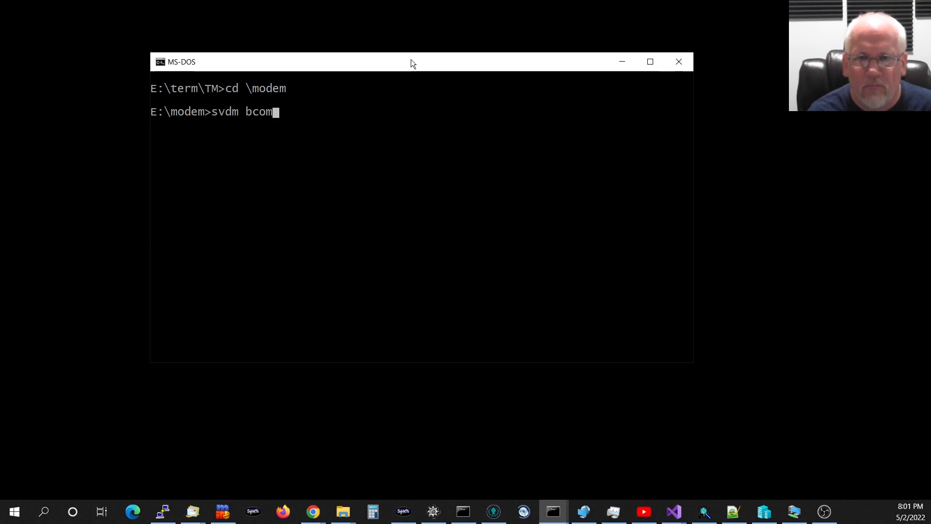
pyautogui.press('Return')
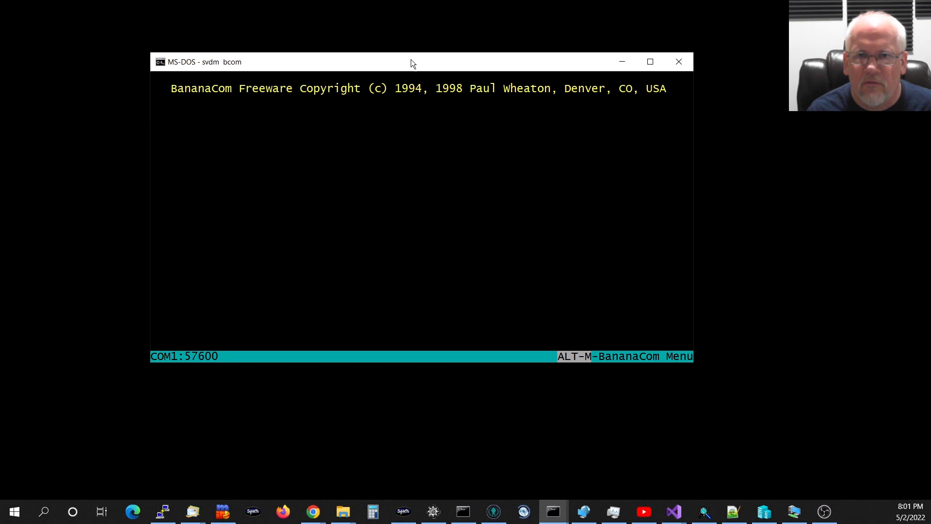
pyautogui.write('atdver')
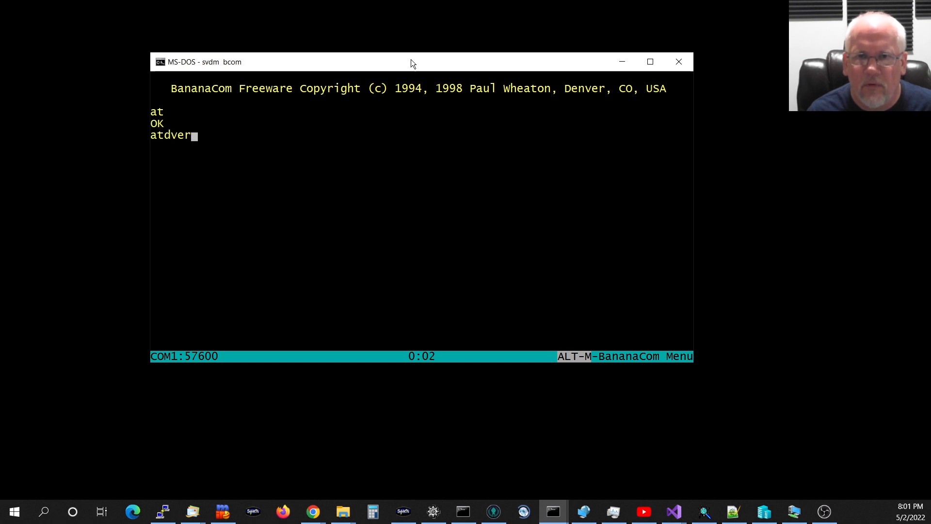
pyautogui.press('Return')
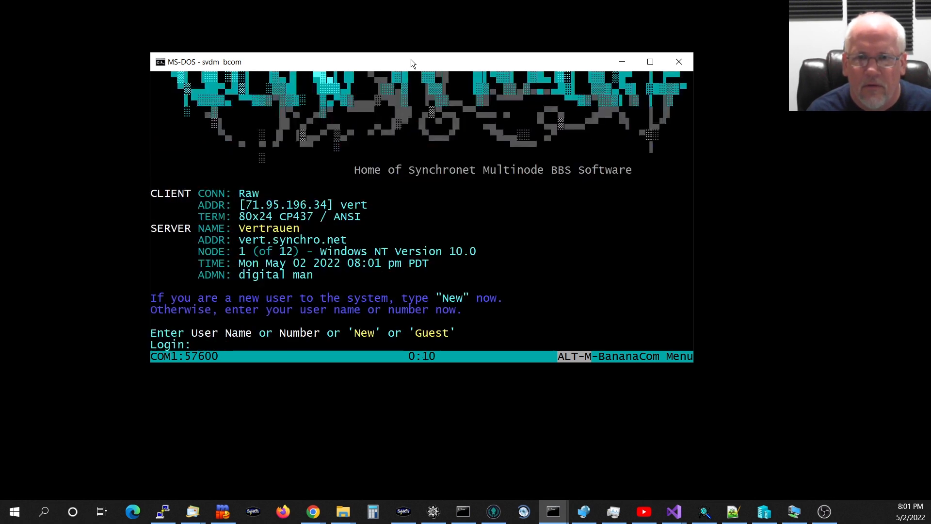
# Log in to Vertrauen, open text files with G, and choose section 2's ANSI artwork list.
pyautogui.write('!1')
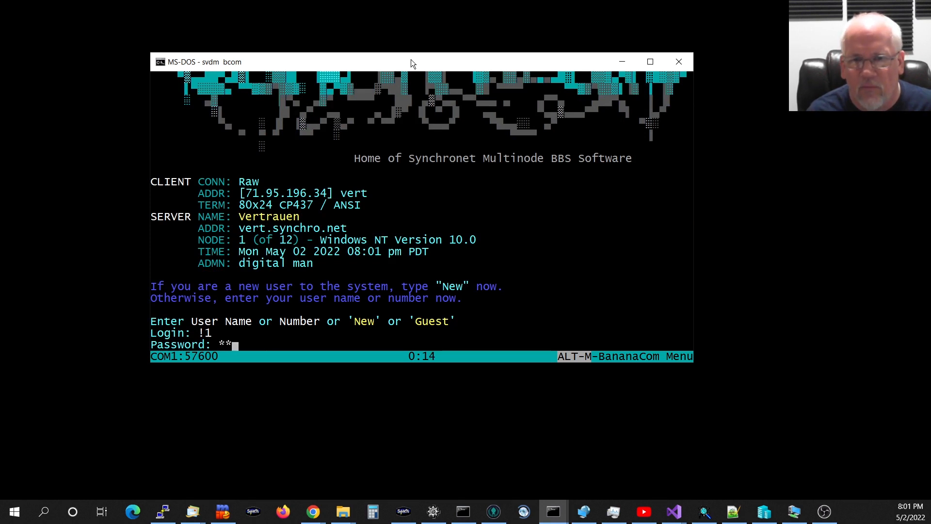
pyautogui.write('****')
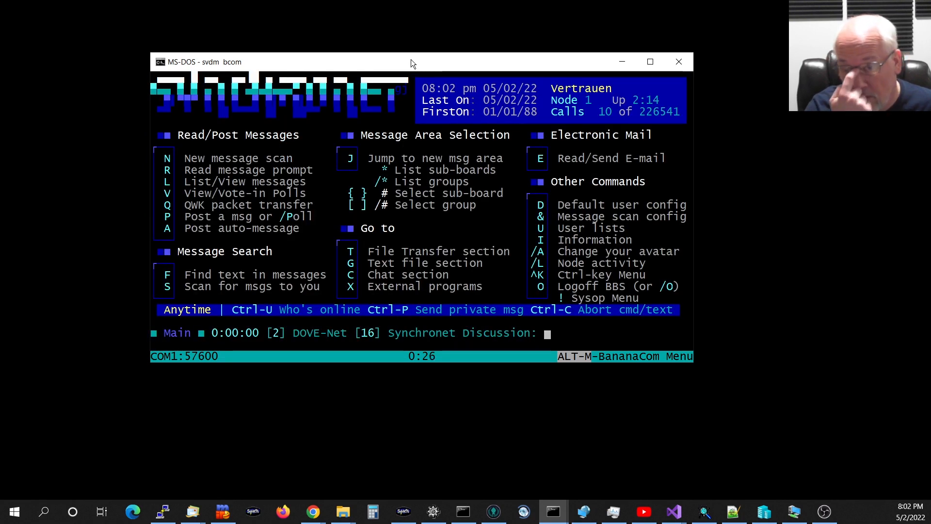
pyautogui.write('G')
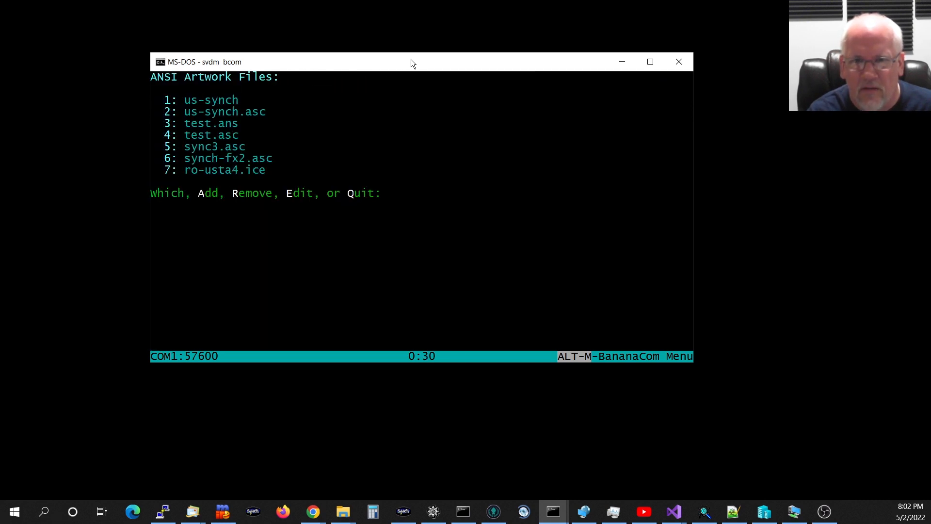
pyautogui.write('2')
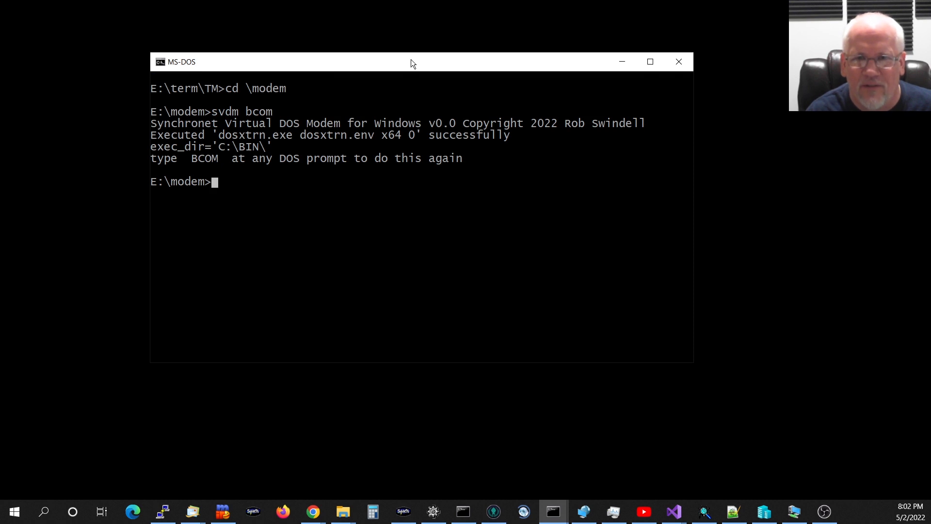
pyautogui.moveTo(380, 89)
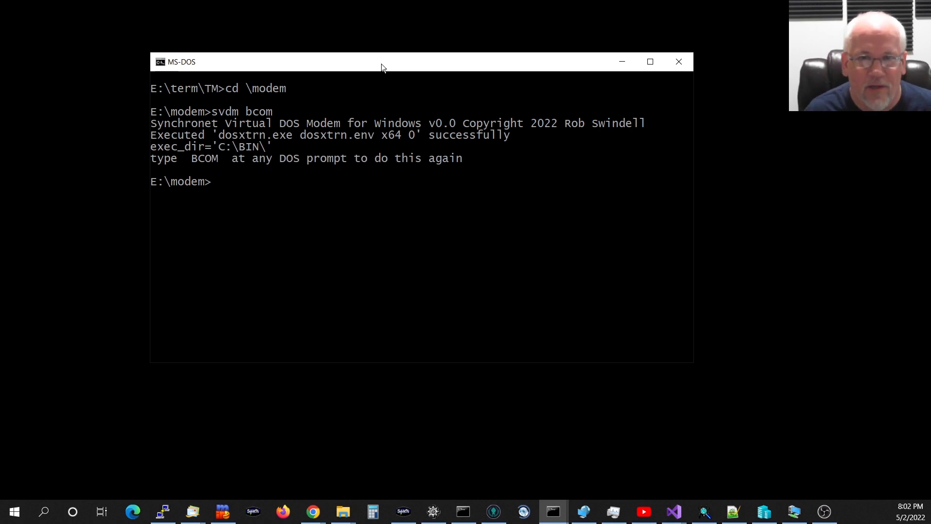
# List s:\sbbs\exec\svdmansi.com with the dir command.
pyautogui.write('dir s:\\sbbs\\e')
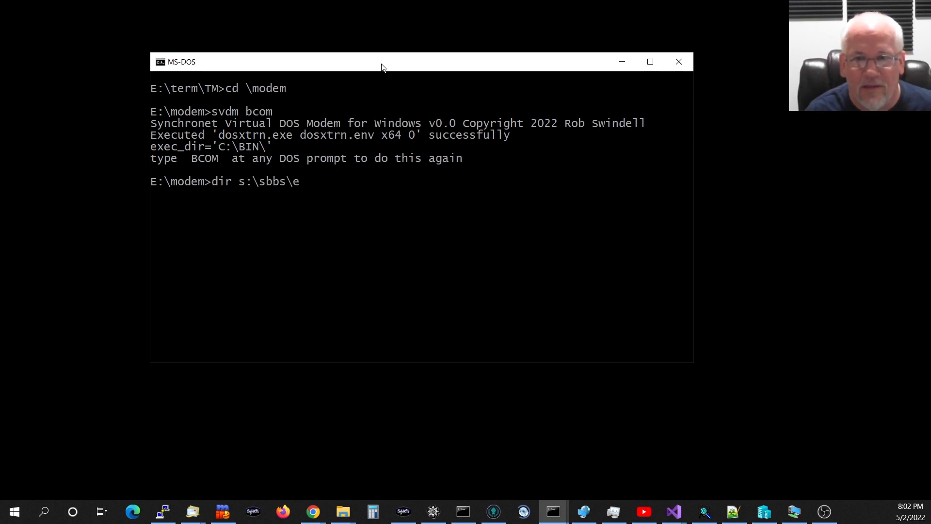
pyautogui.write('xec\\svdm')
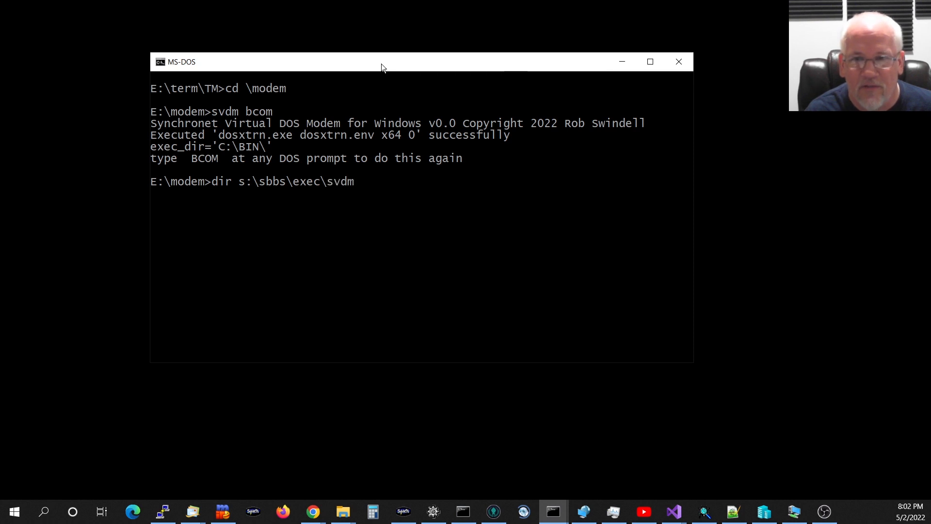
pyautogui.press('Return')
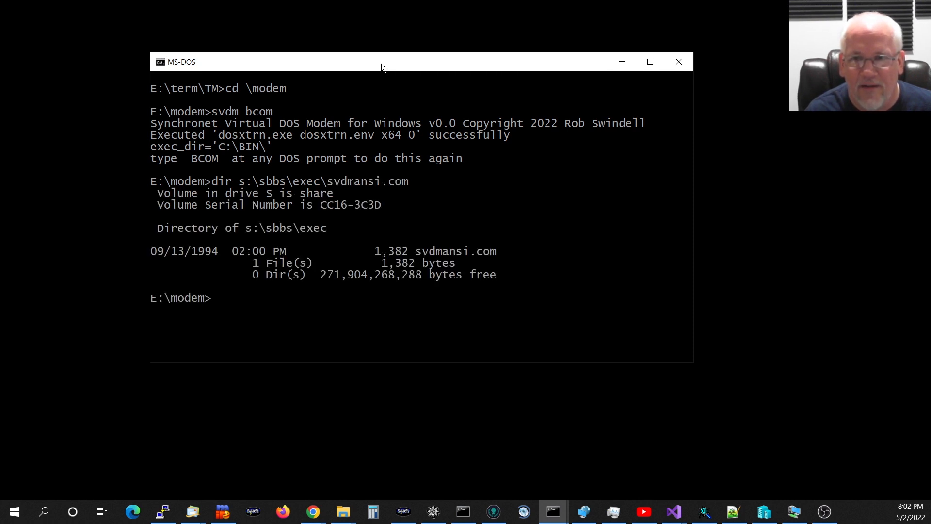